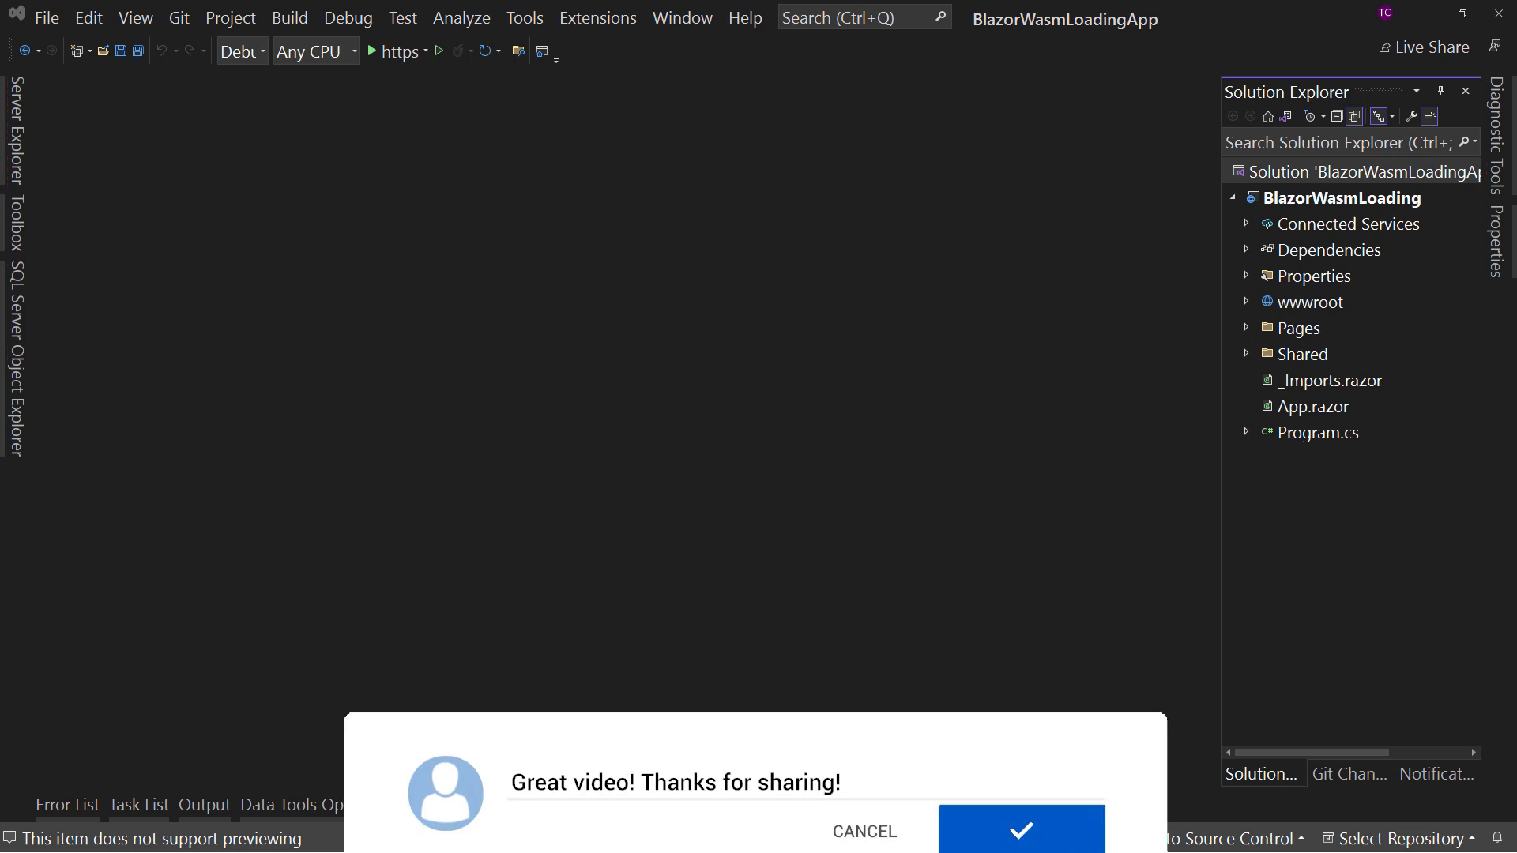
Run BlazorWasmLoading with debugging via the https Start button and view the 100% loading circle.
left_click(1021, 844)
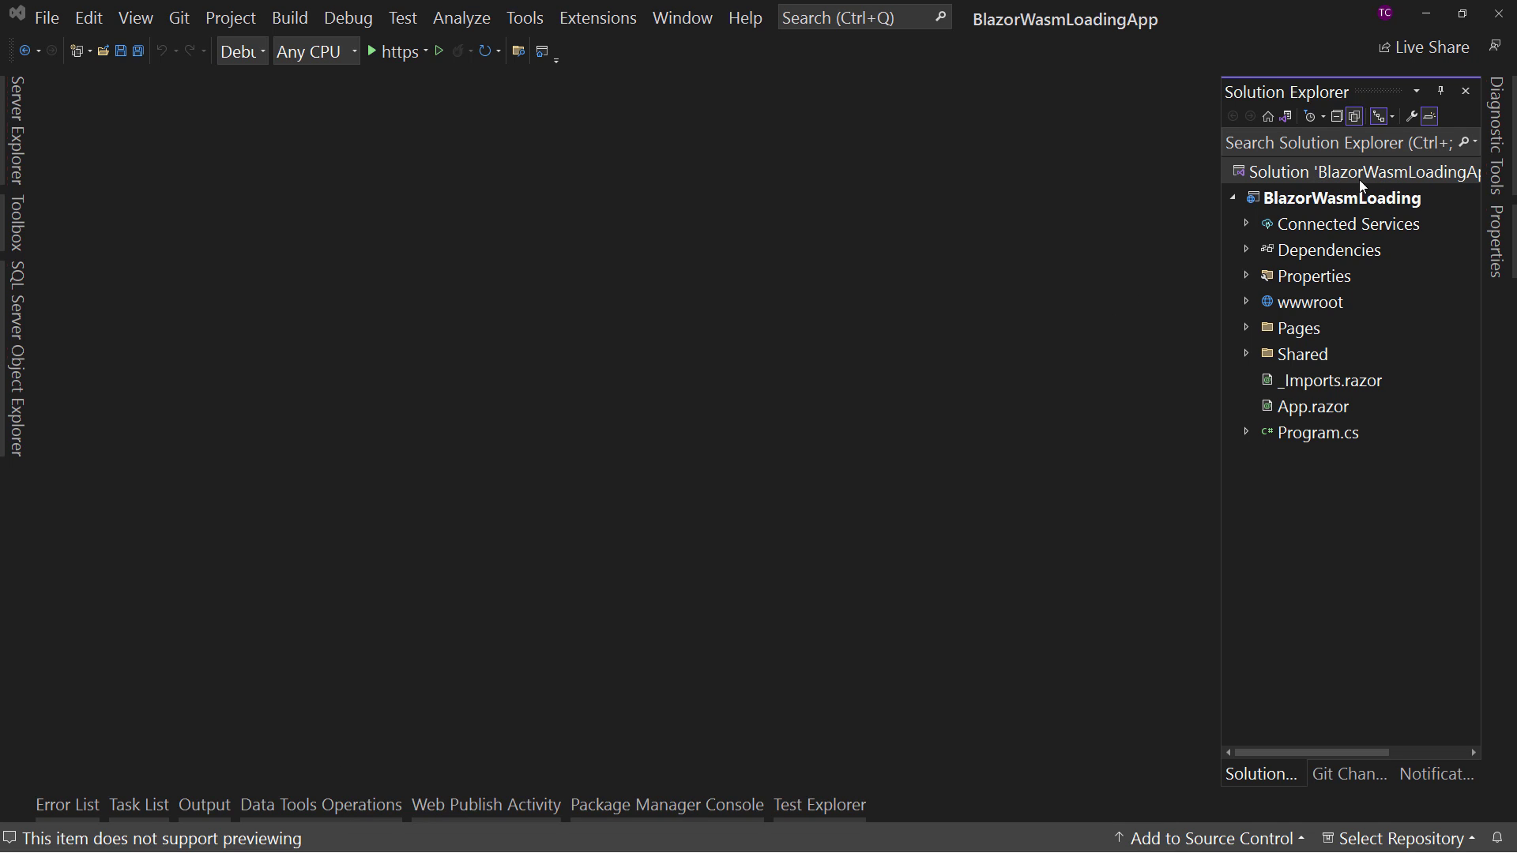
mouse_move(1332, 205)
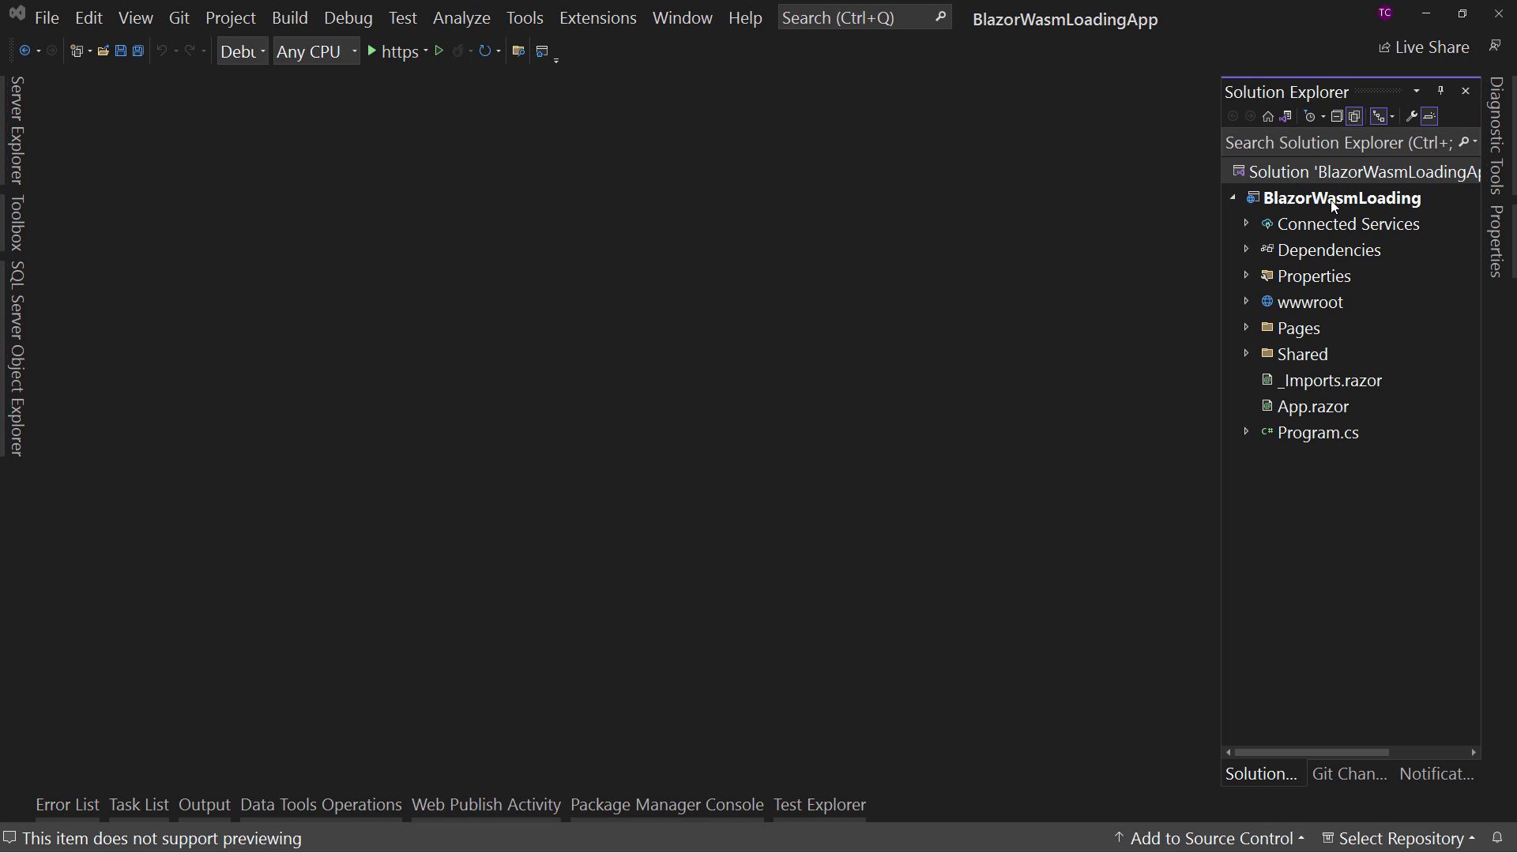
mouse_move(1319, 204)
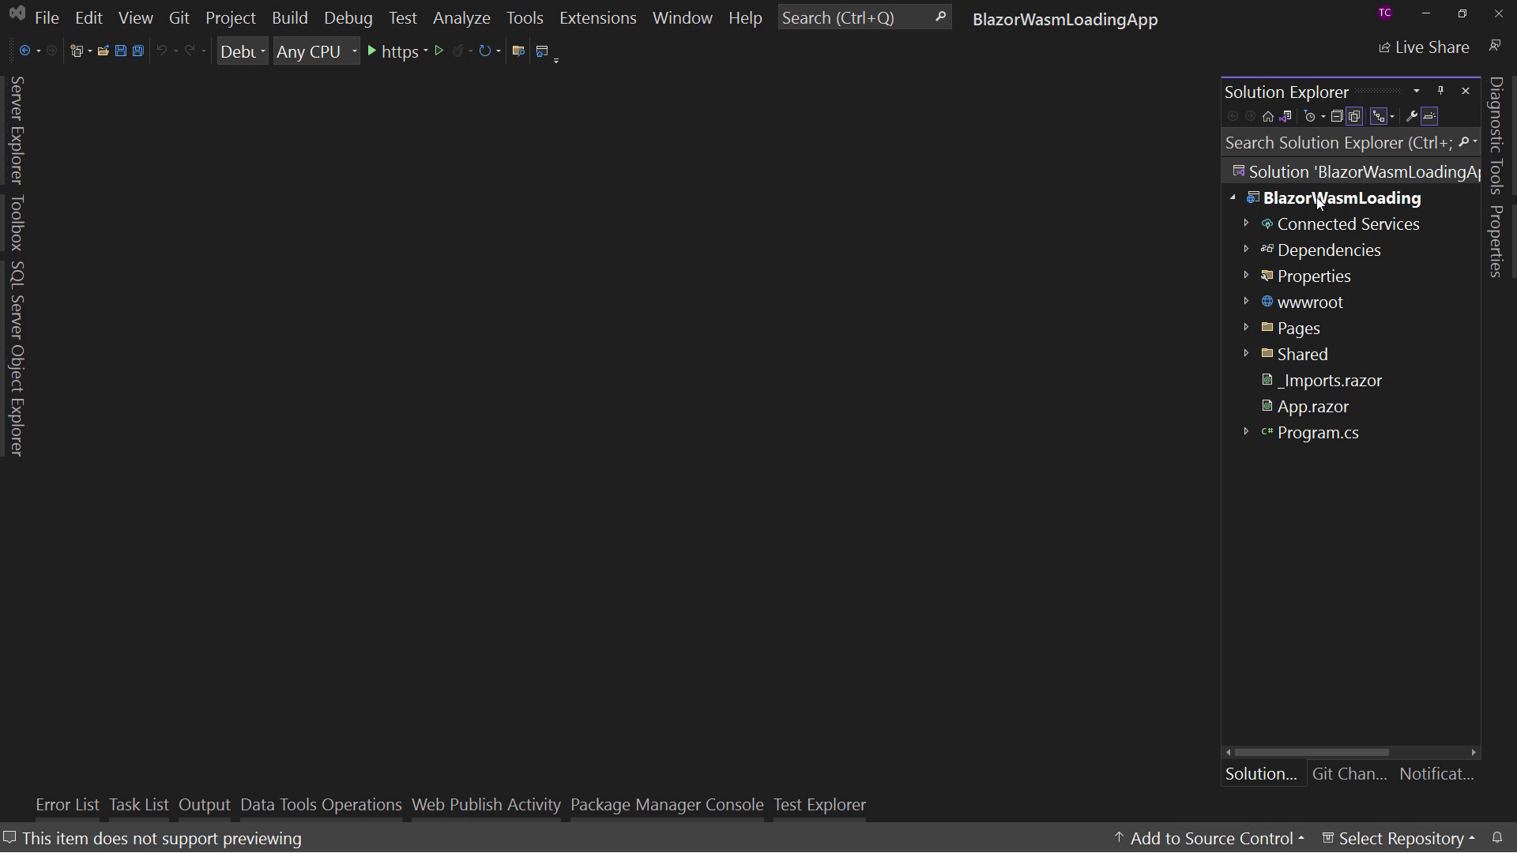
mouse_move(1343, 204)
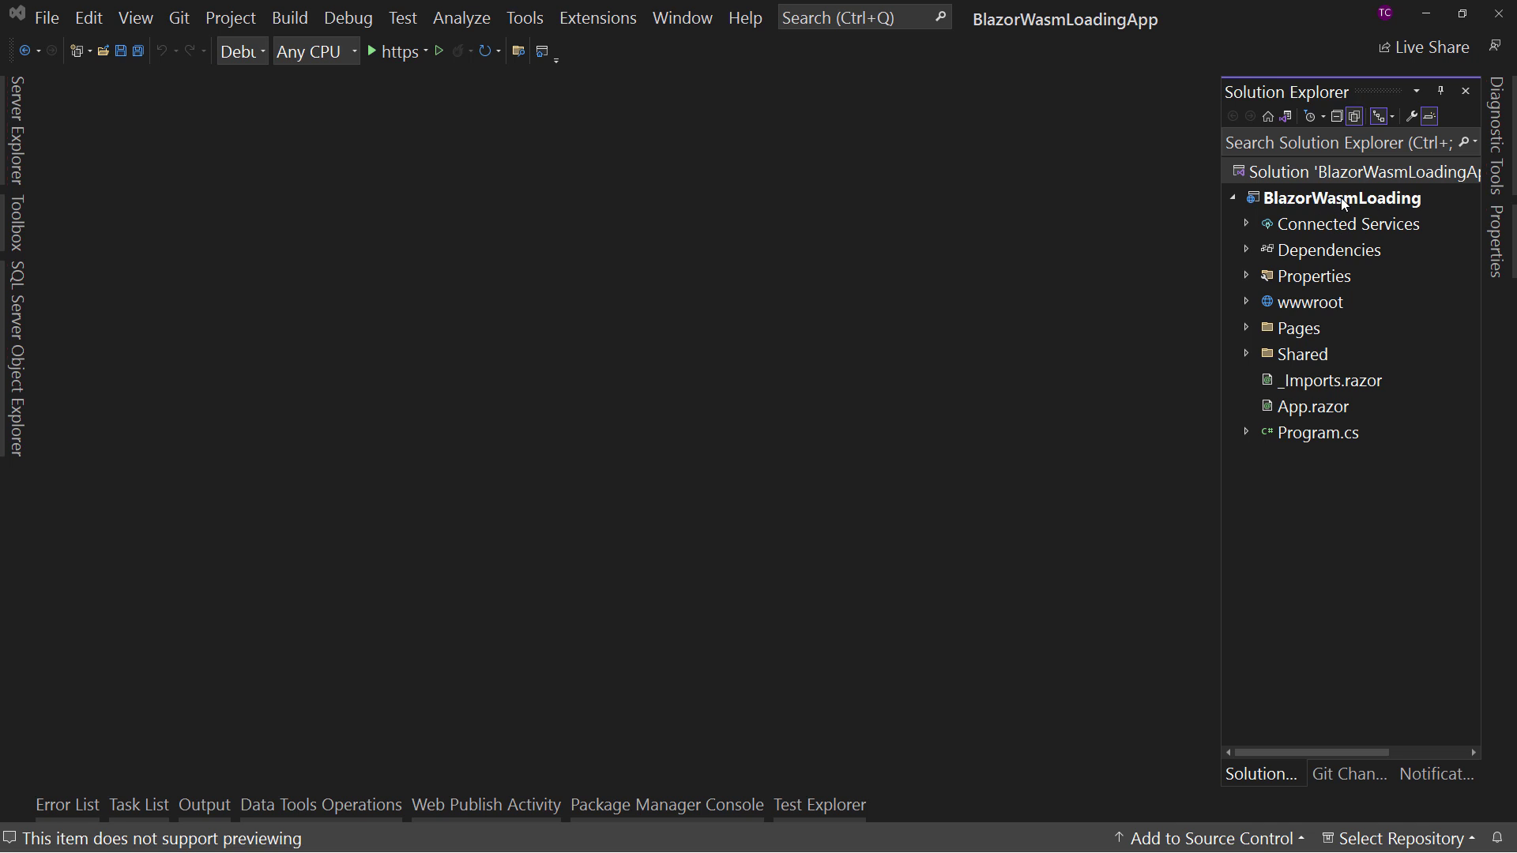
mouse_move(376, 66)
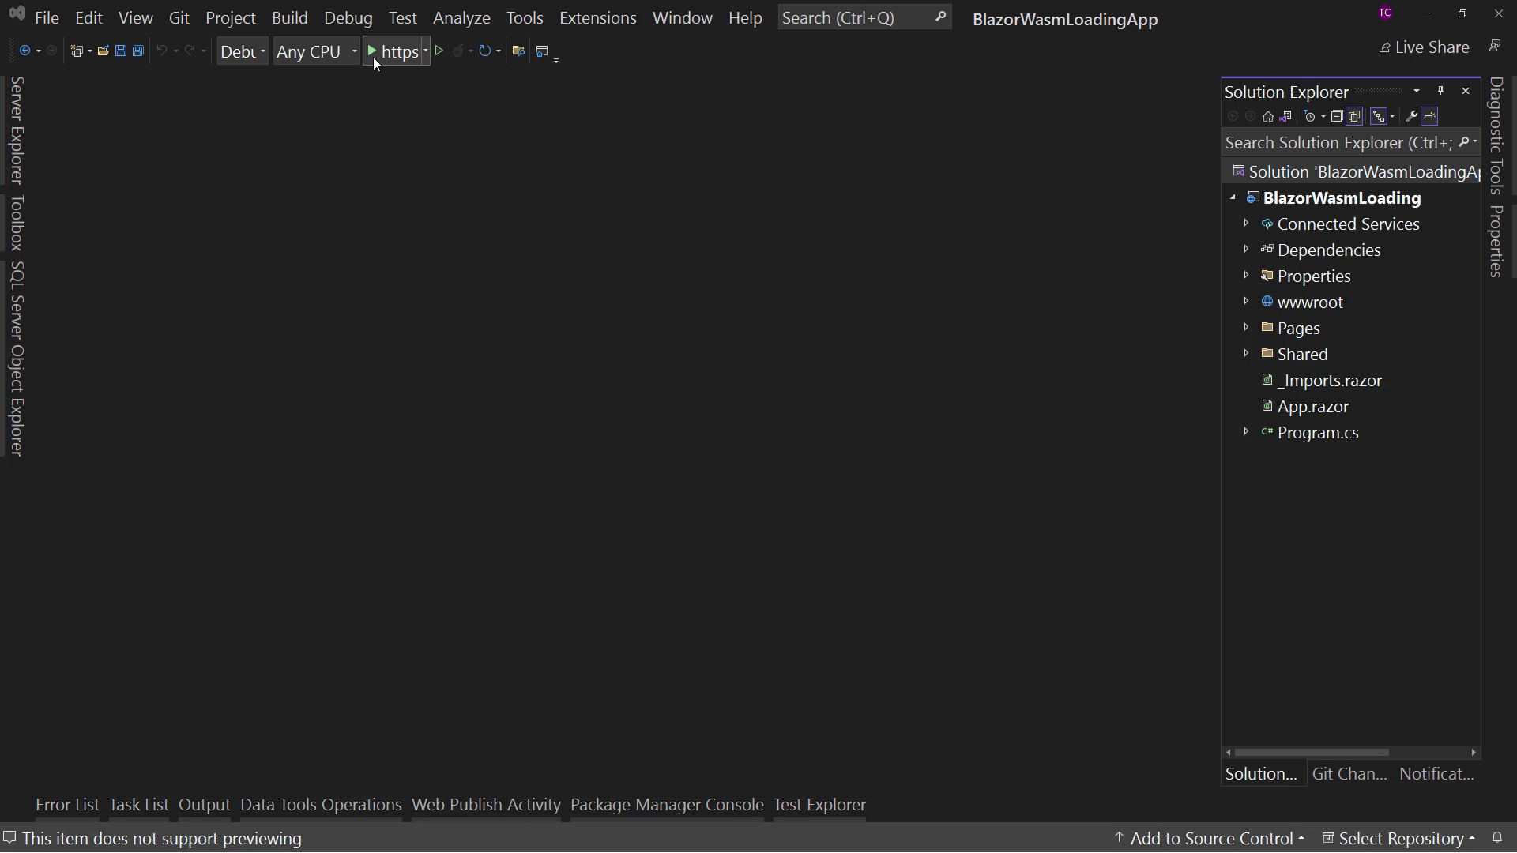
left_click(376, 50)
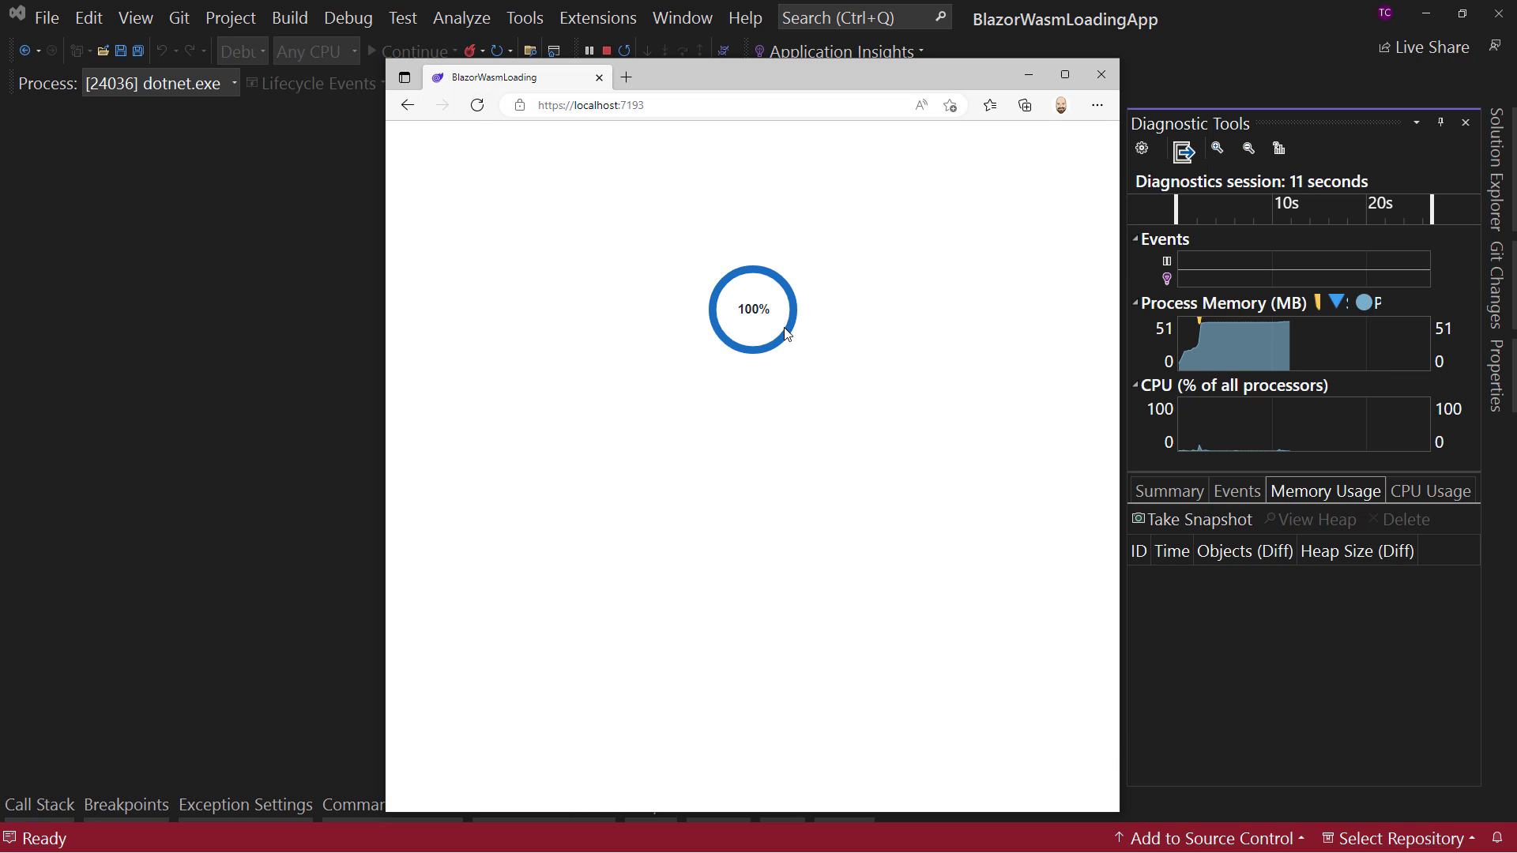
mouse_move(771, 329)
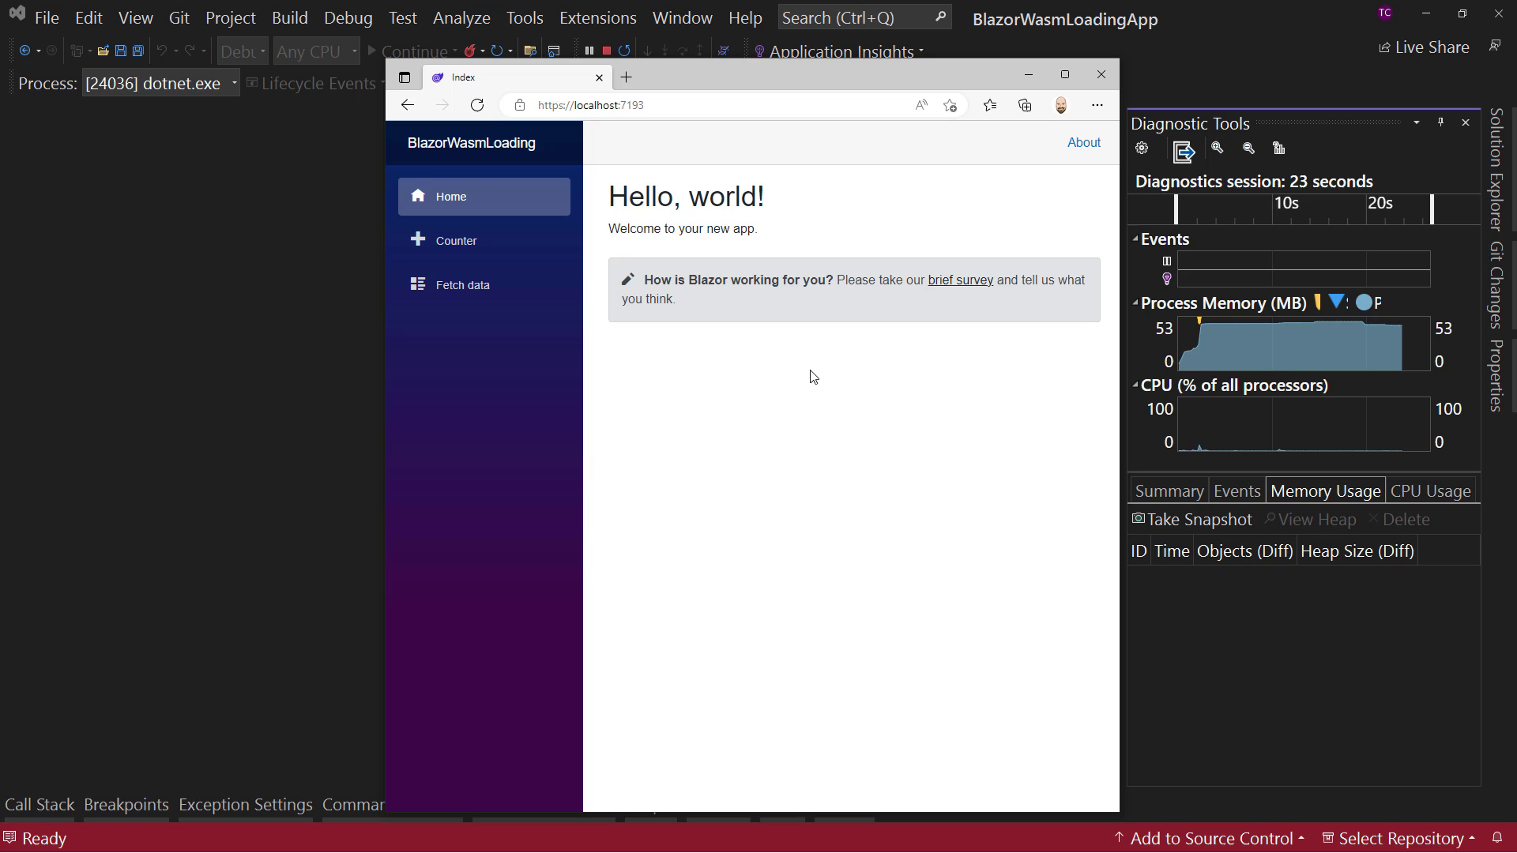
mouse_move(524, 136)
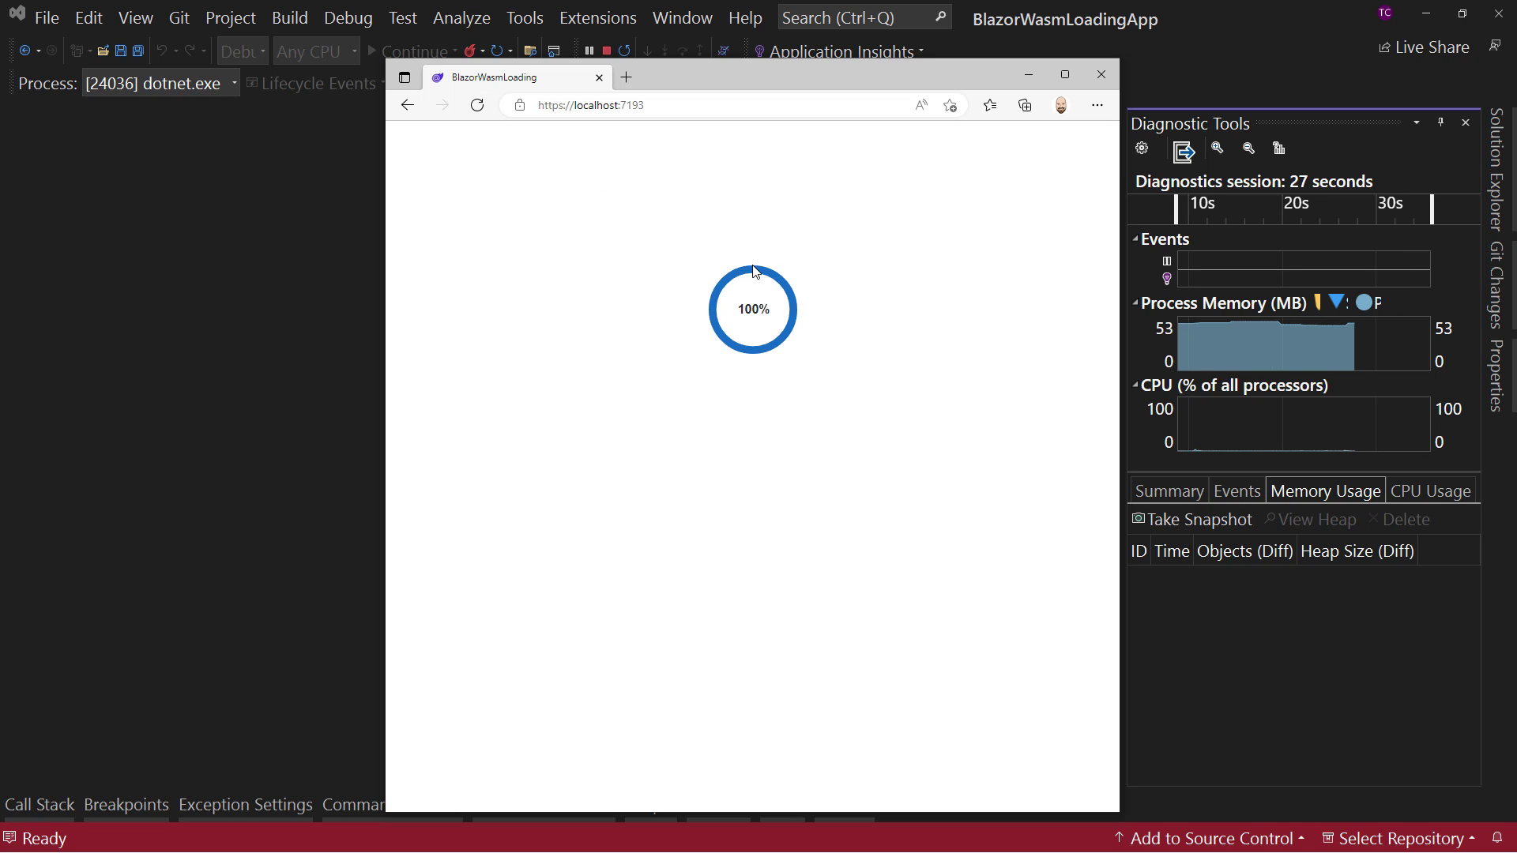
mouse_move(790, 336)
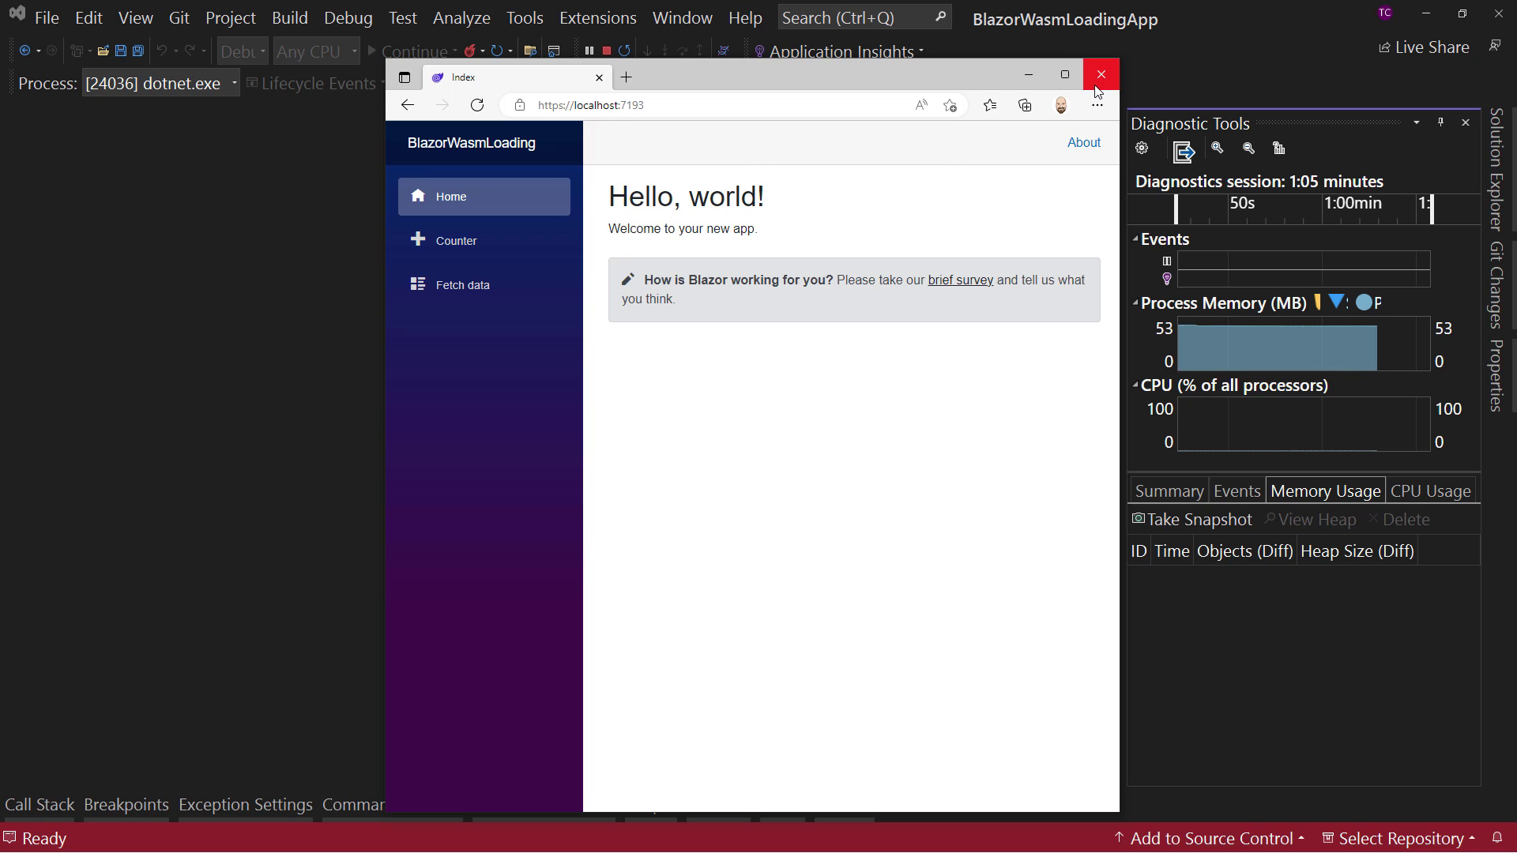
Close the app's browser window to end the debugging session.
left_click(1100, 73)
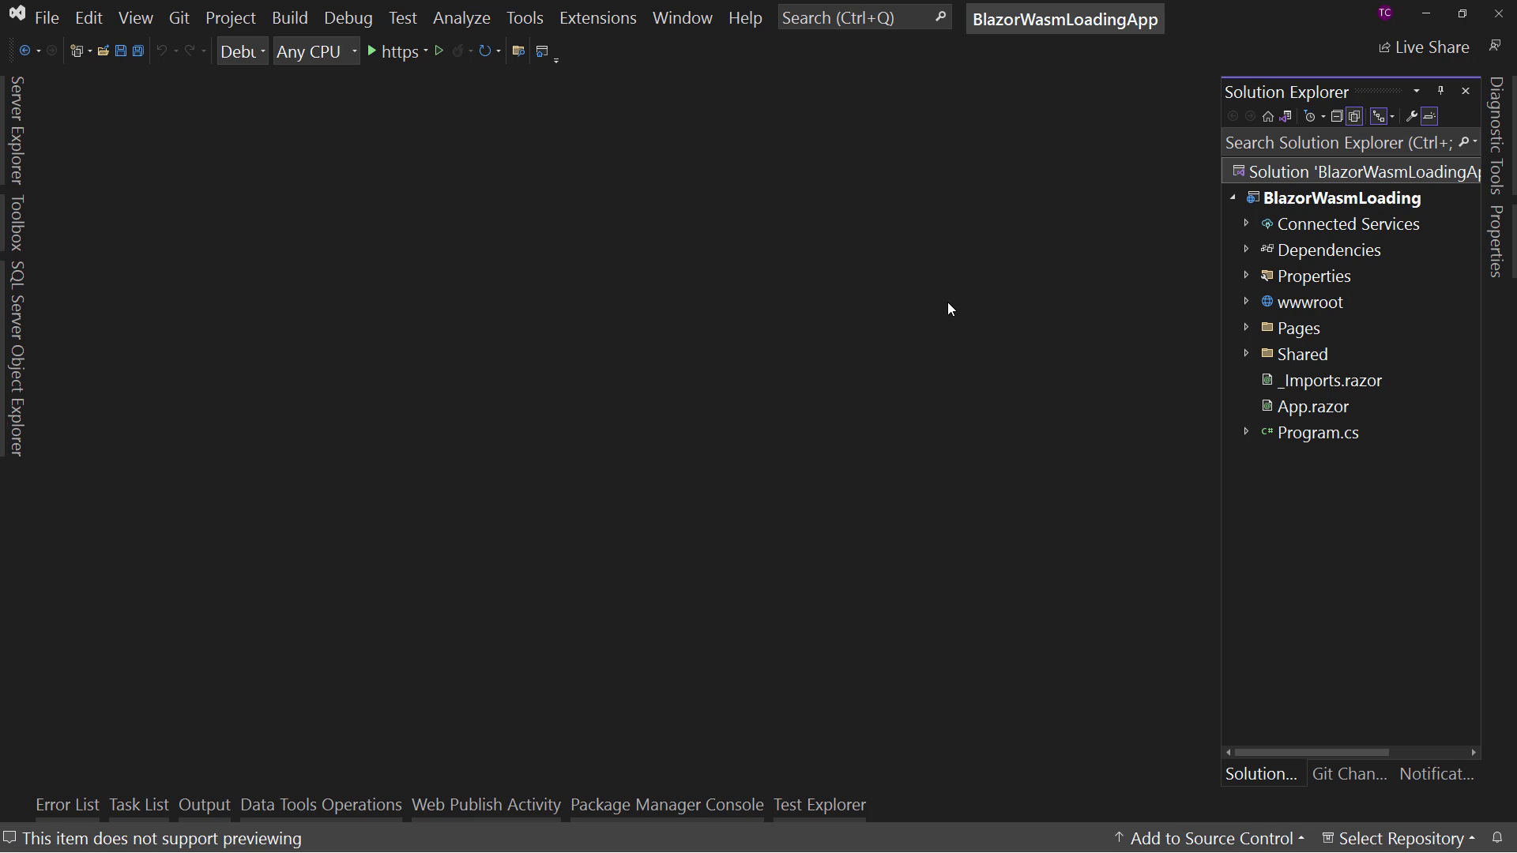
mouse_move(999, 348)
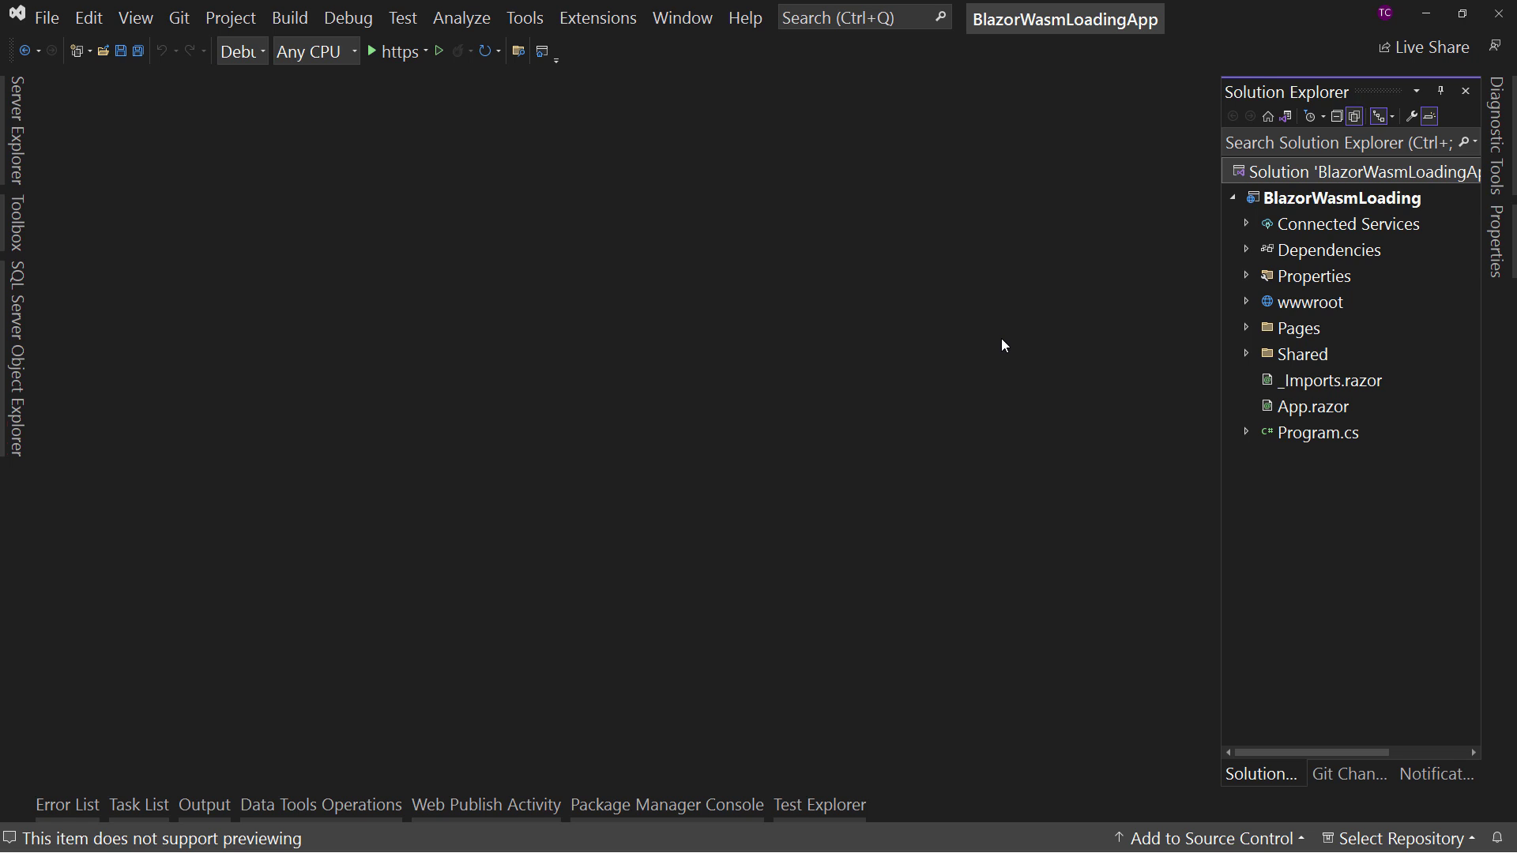
mouse_move(1144, 345)
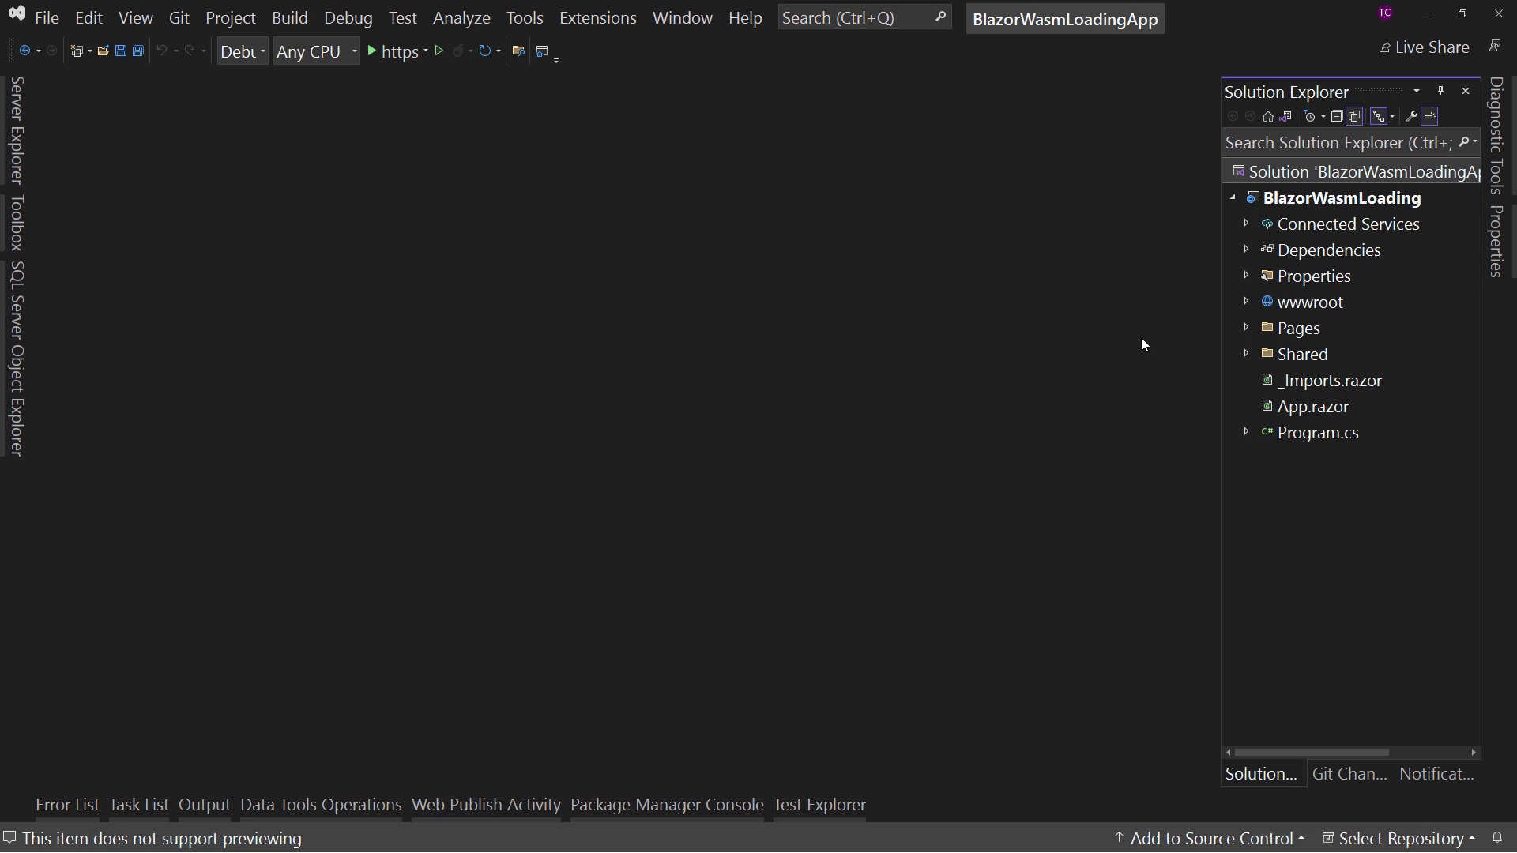
mouse_move(1248, 356)
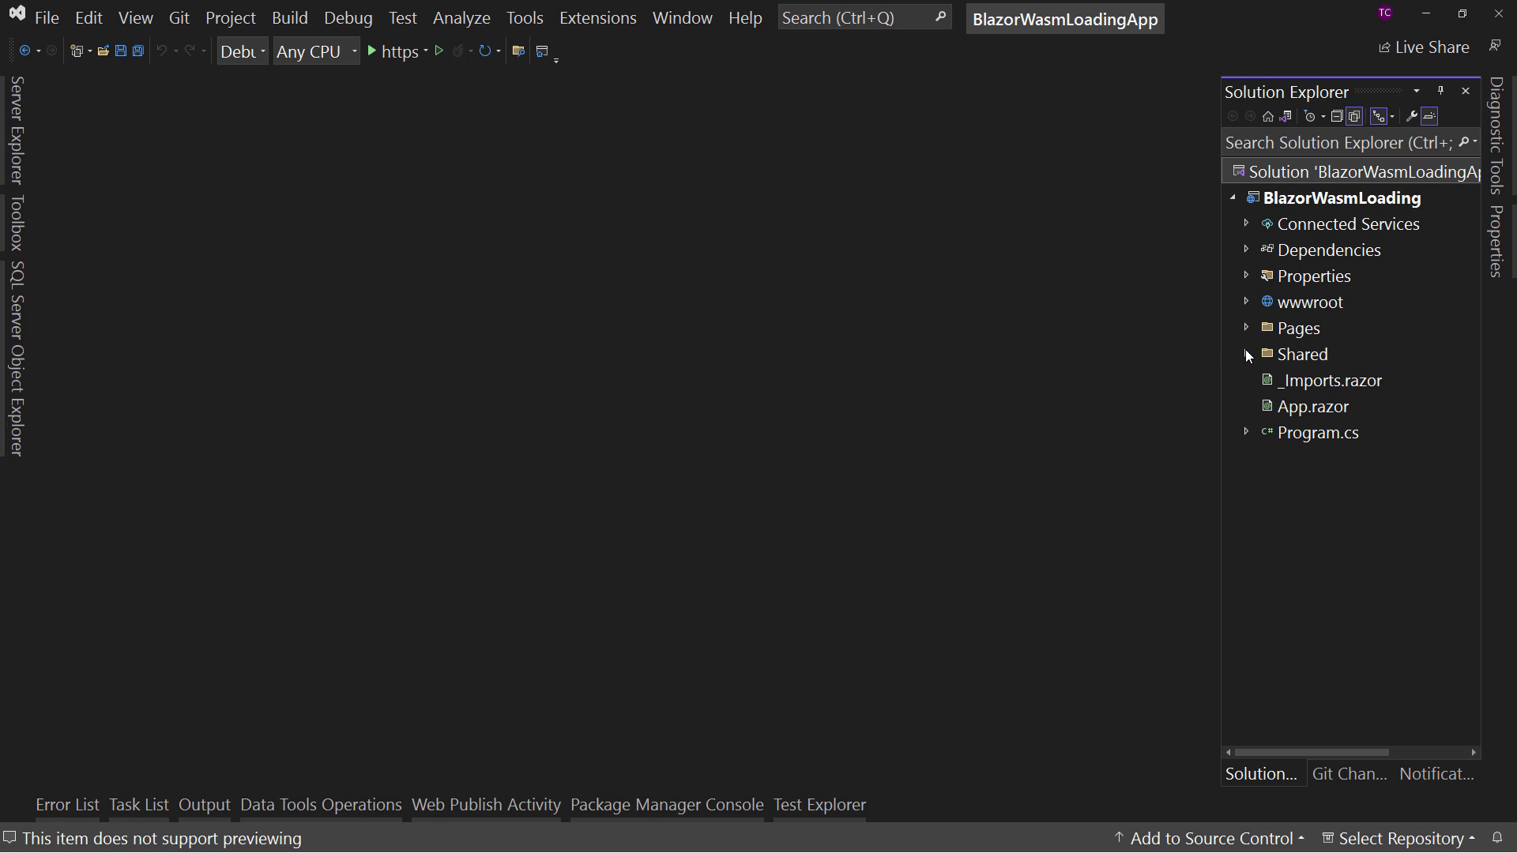
Show wwwroot/index.html in the editor and select its loading-progress svg and text div markup.
left_click(1248, 302)
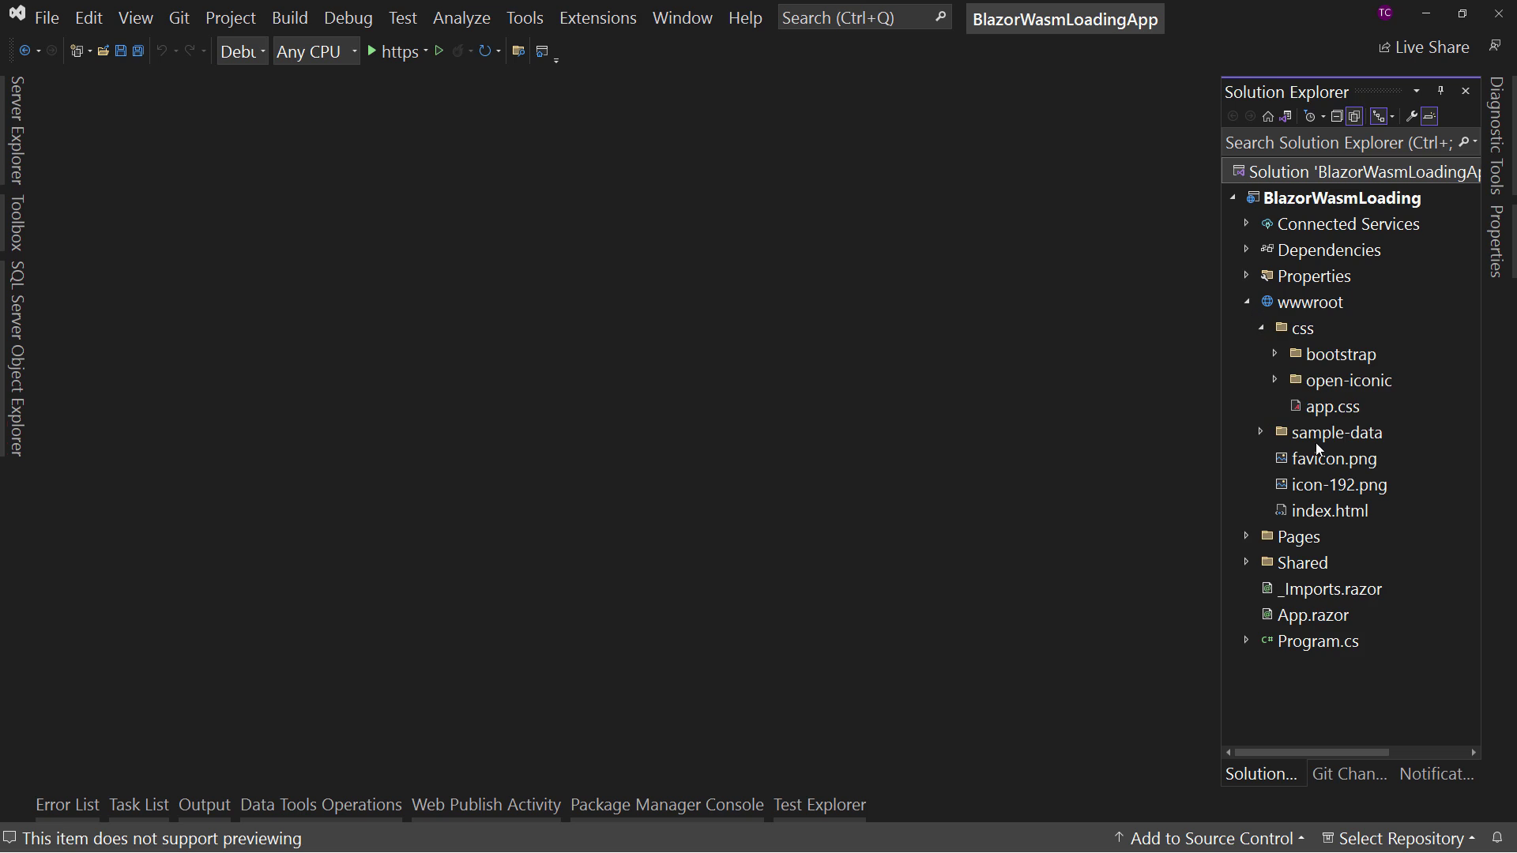
double_click(1331, 511)
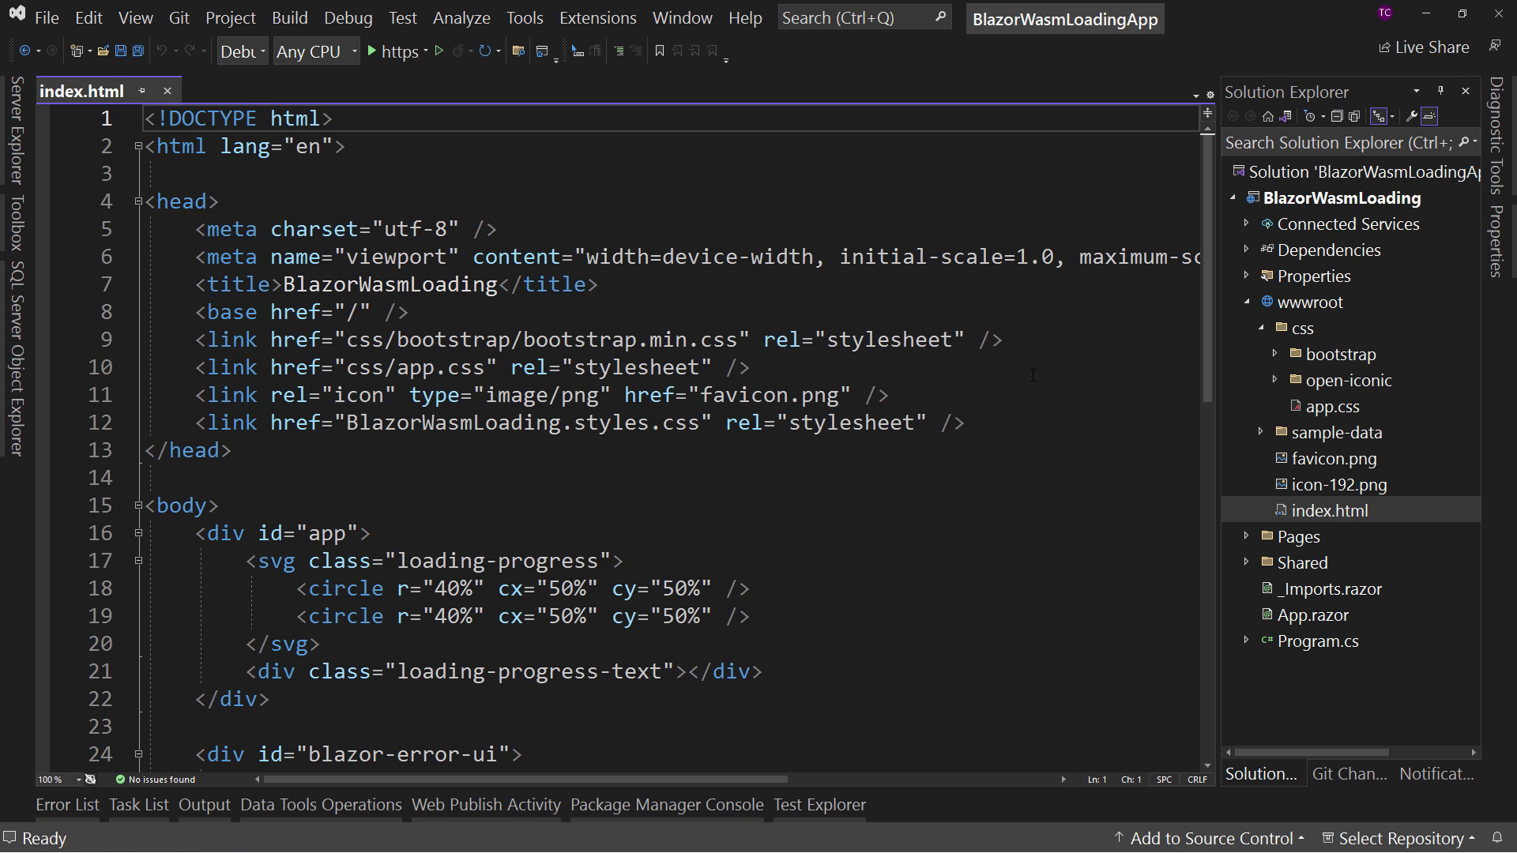
scroll("down", 3)
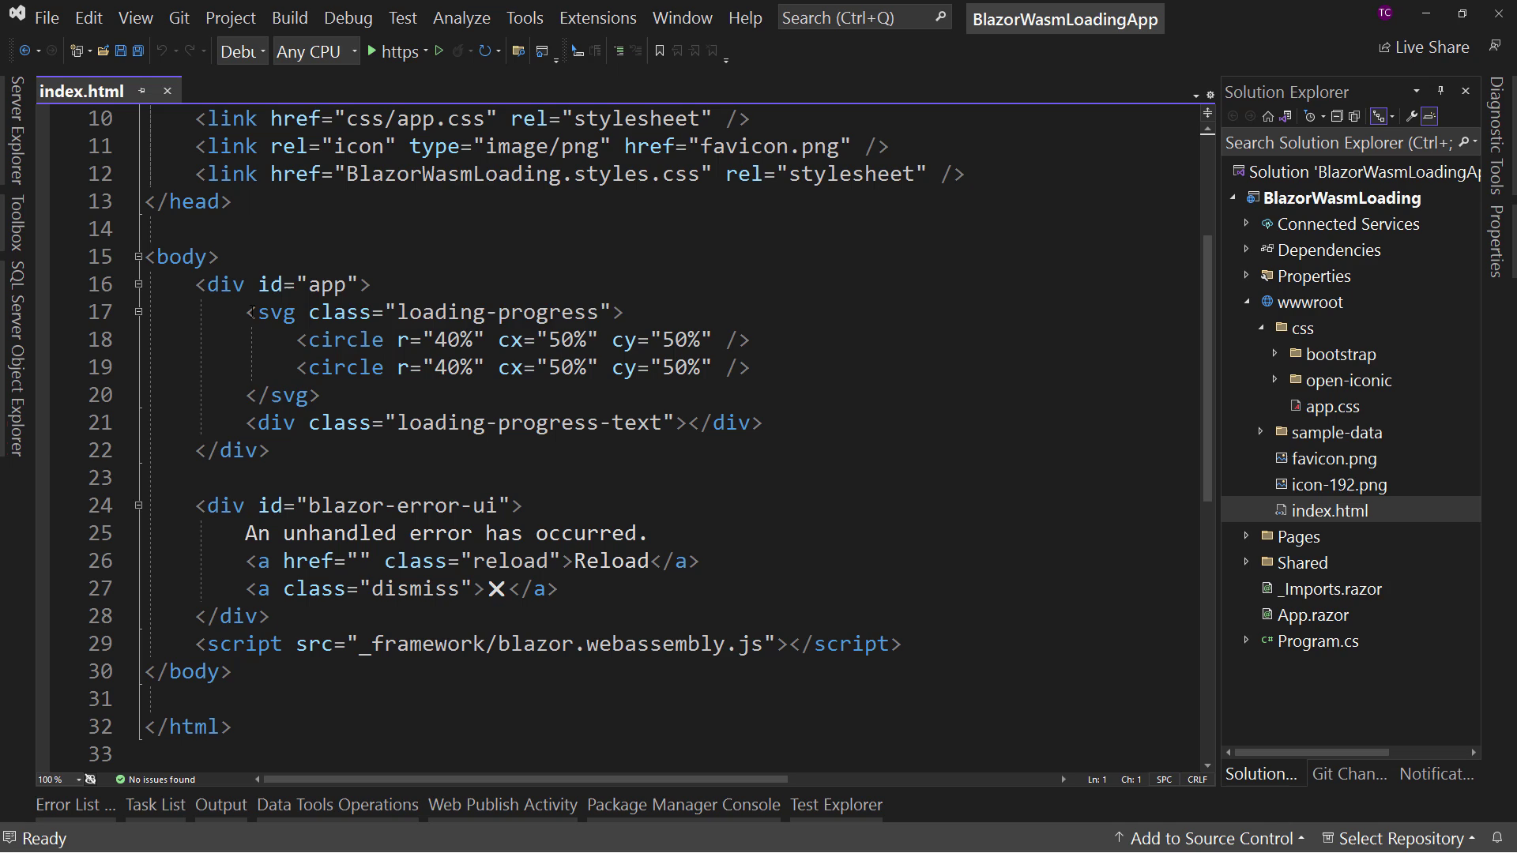
left_click_drag(249, 312, 319, 395)
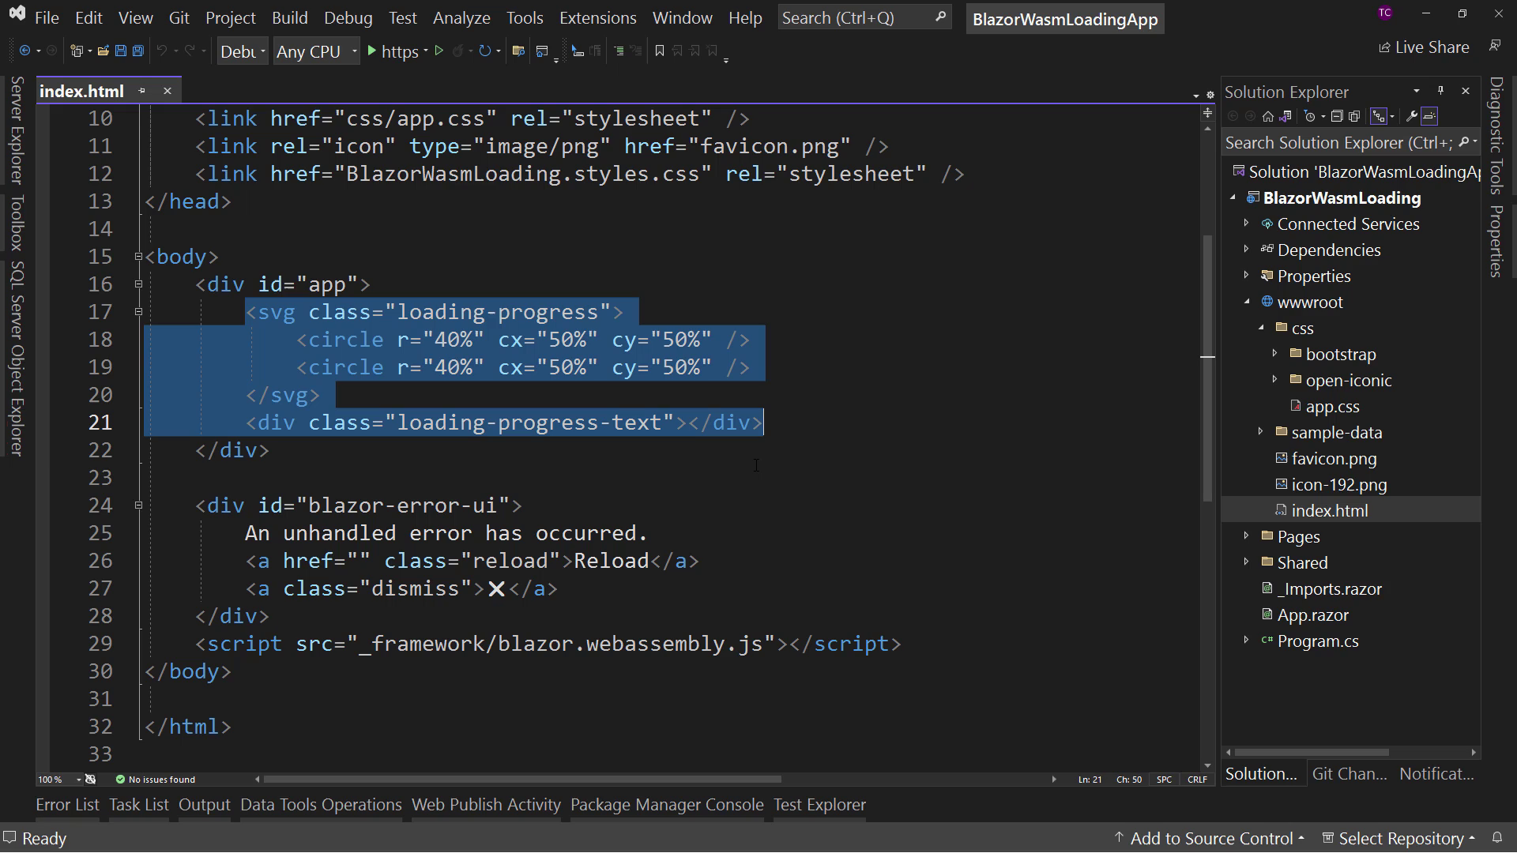
Replace the progress markup with plain 'Loading...' text, run the rebuilt app, then close its browser window.
type("Loa")
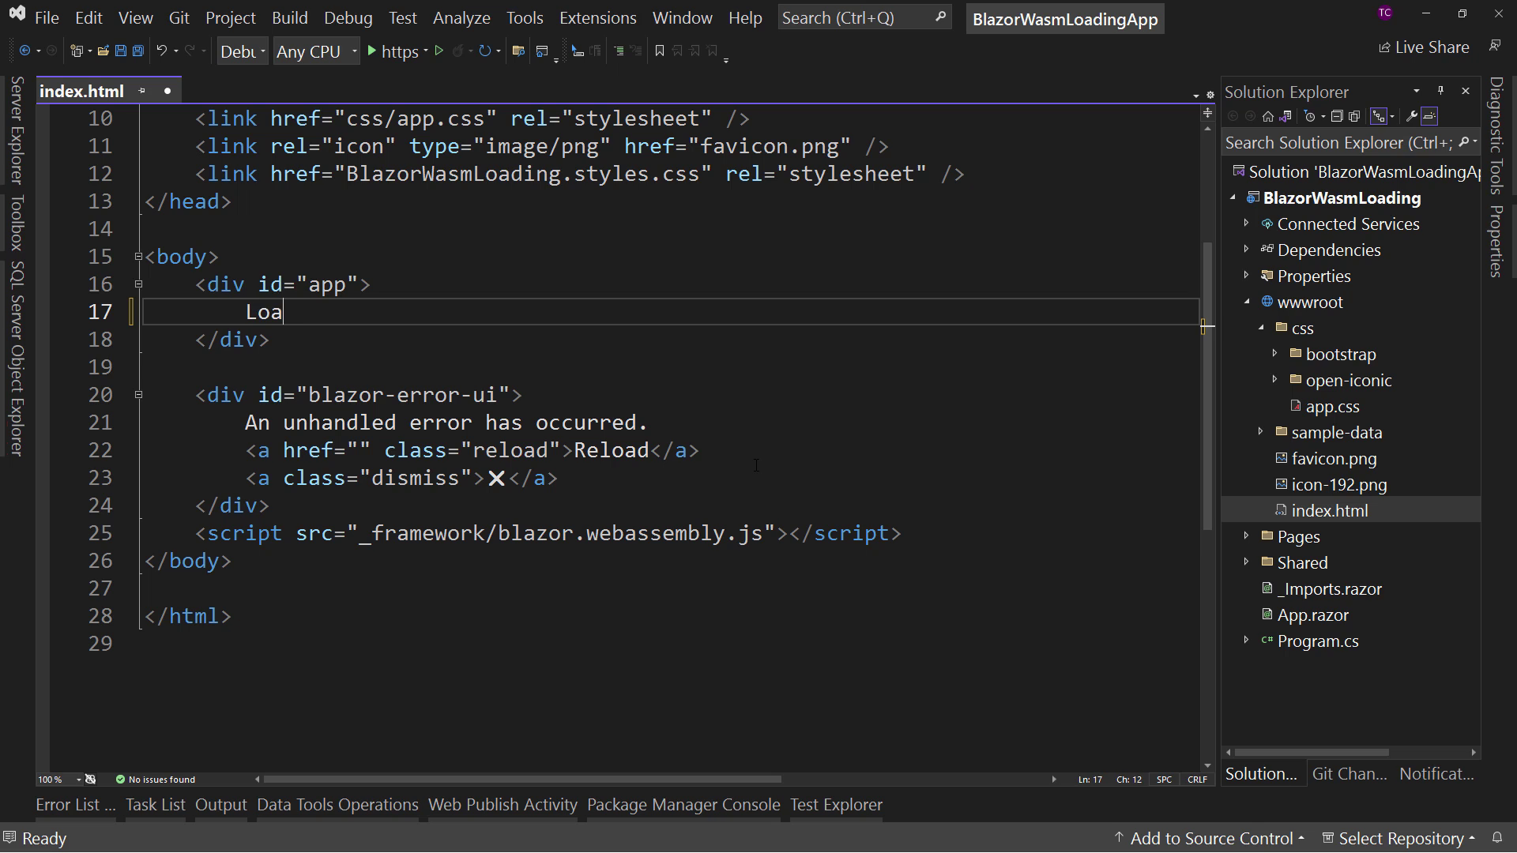
type("ding...")
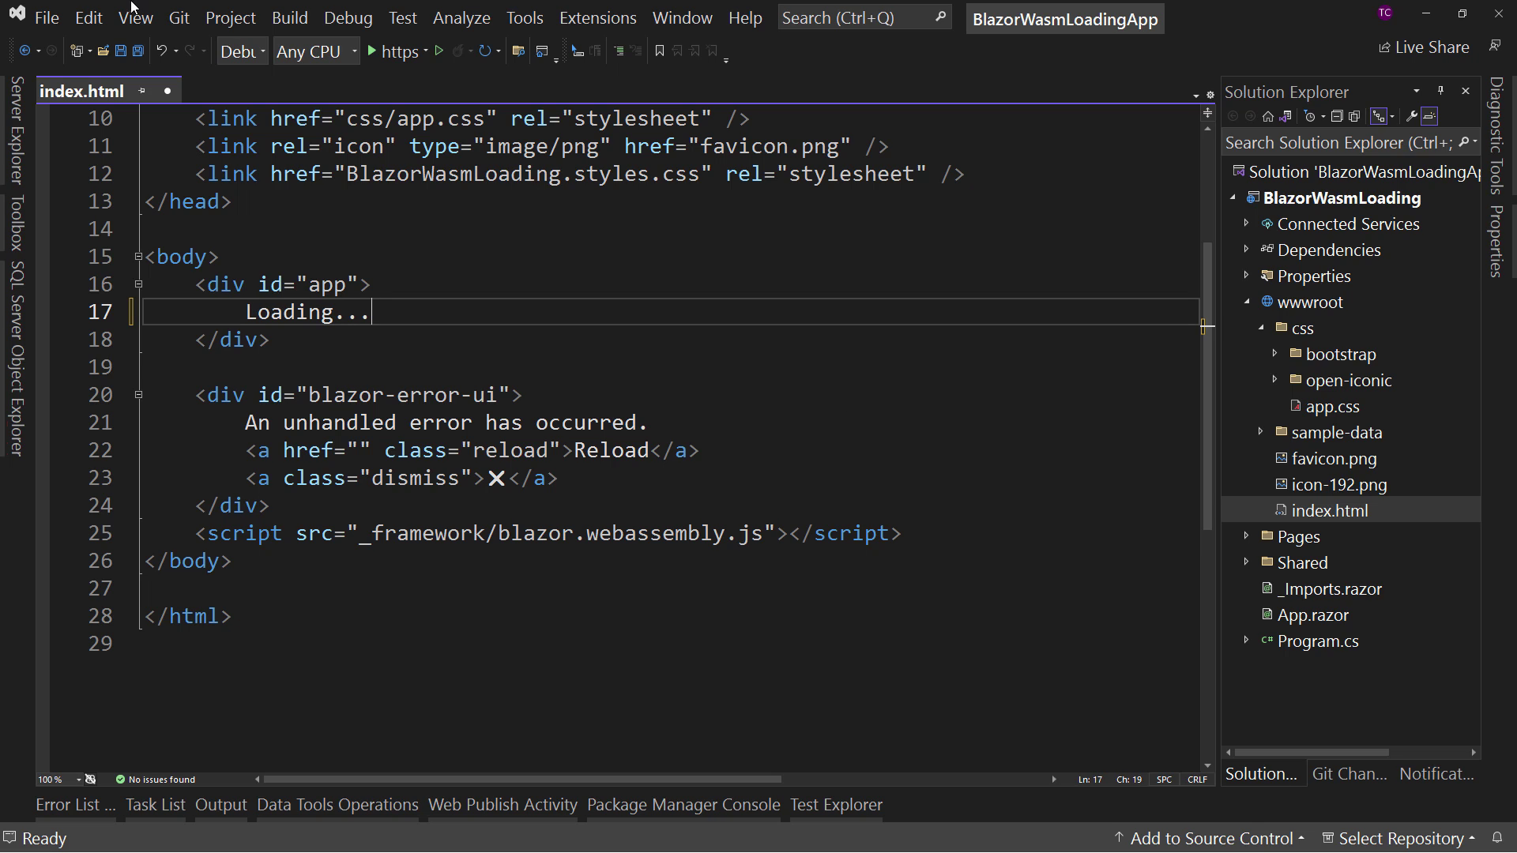
left_click(439, 50)
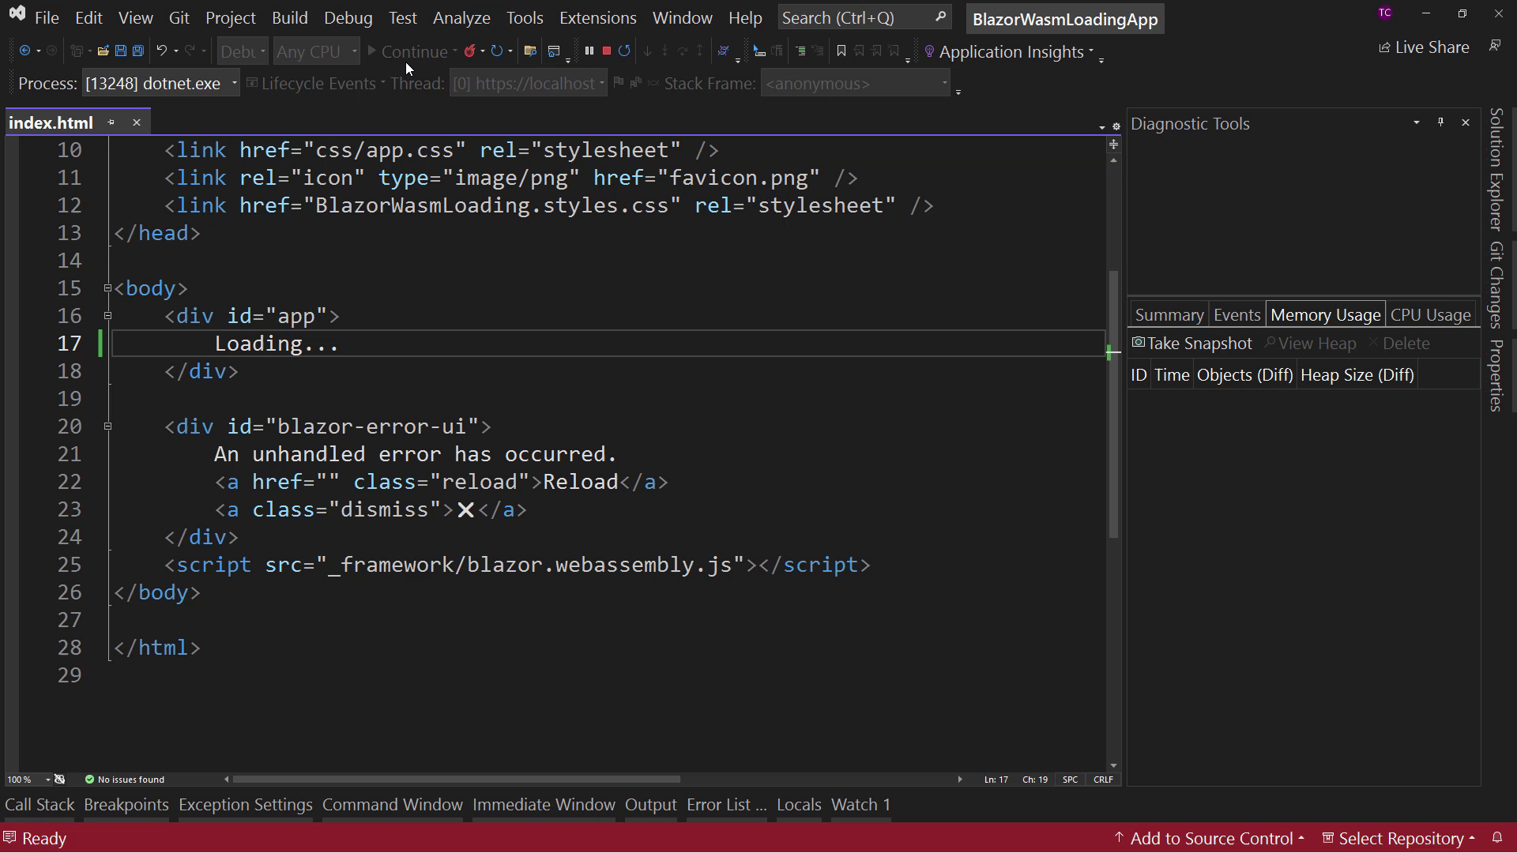
left_click(389, 51)
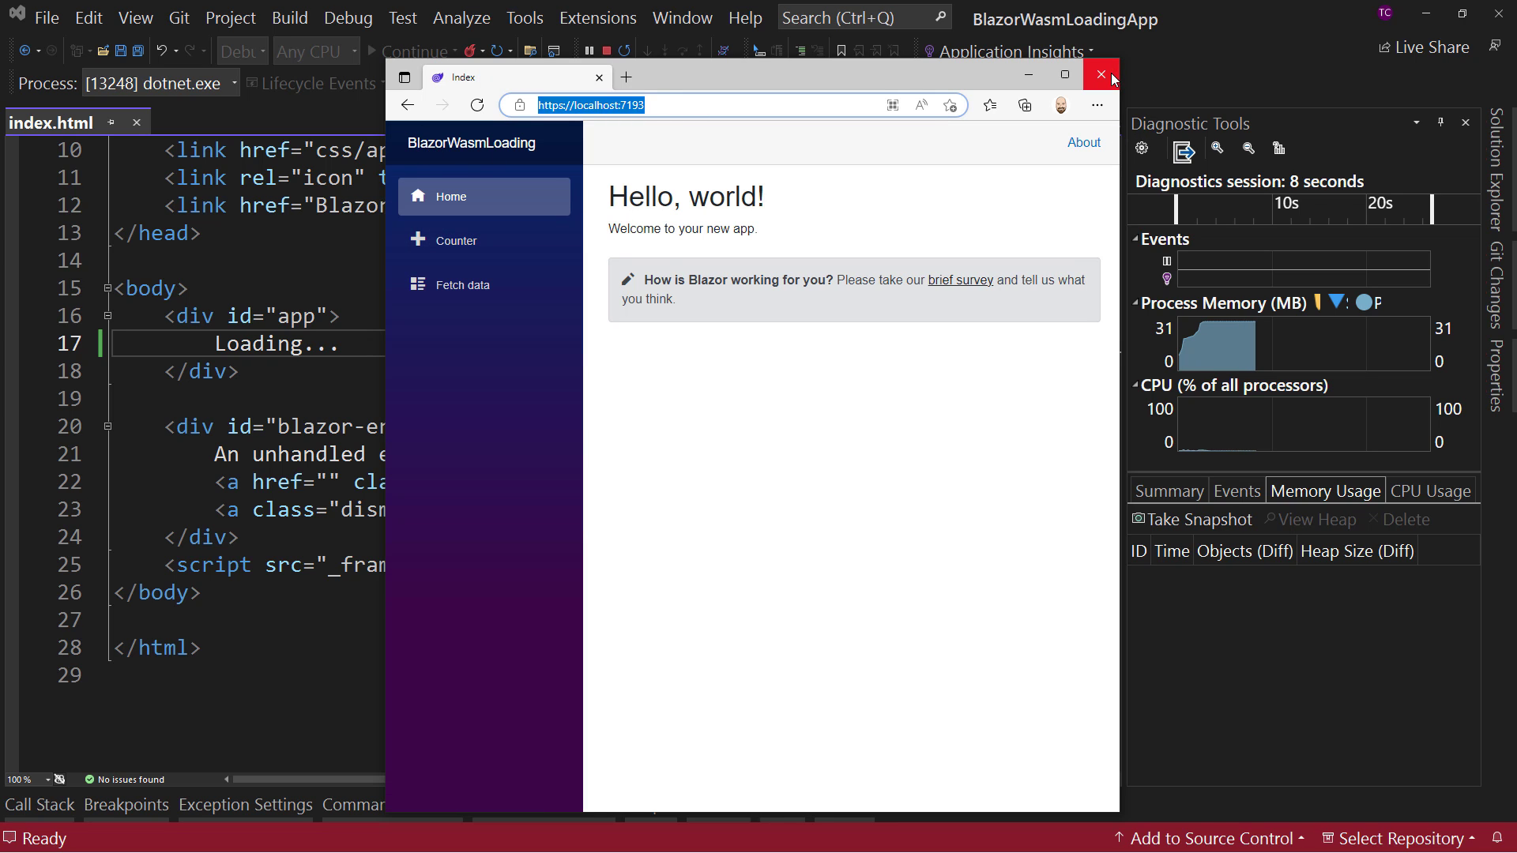
left_click(1097, 72)
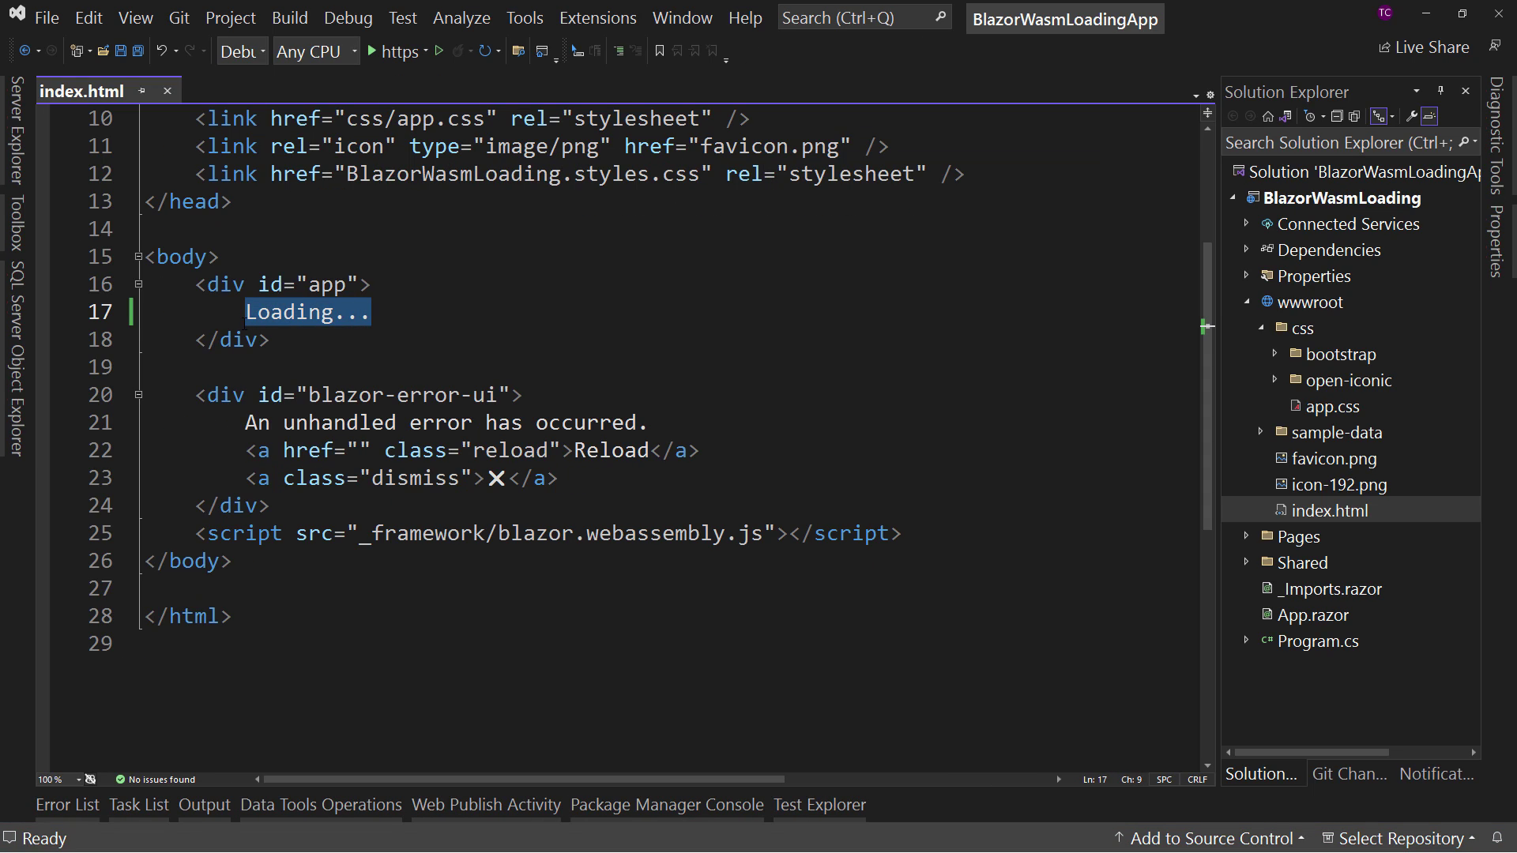
Restore the SVG loading-progress circles and loading-progress-text div in index.html's app div.
key("Delete")
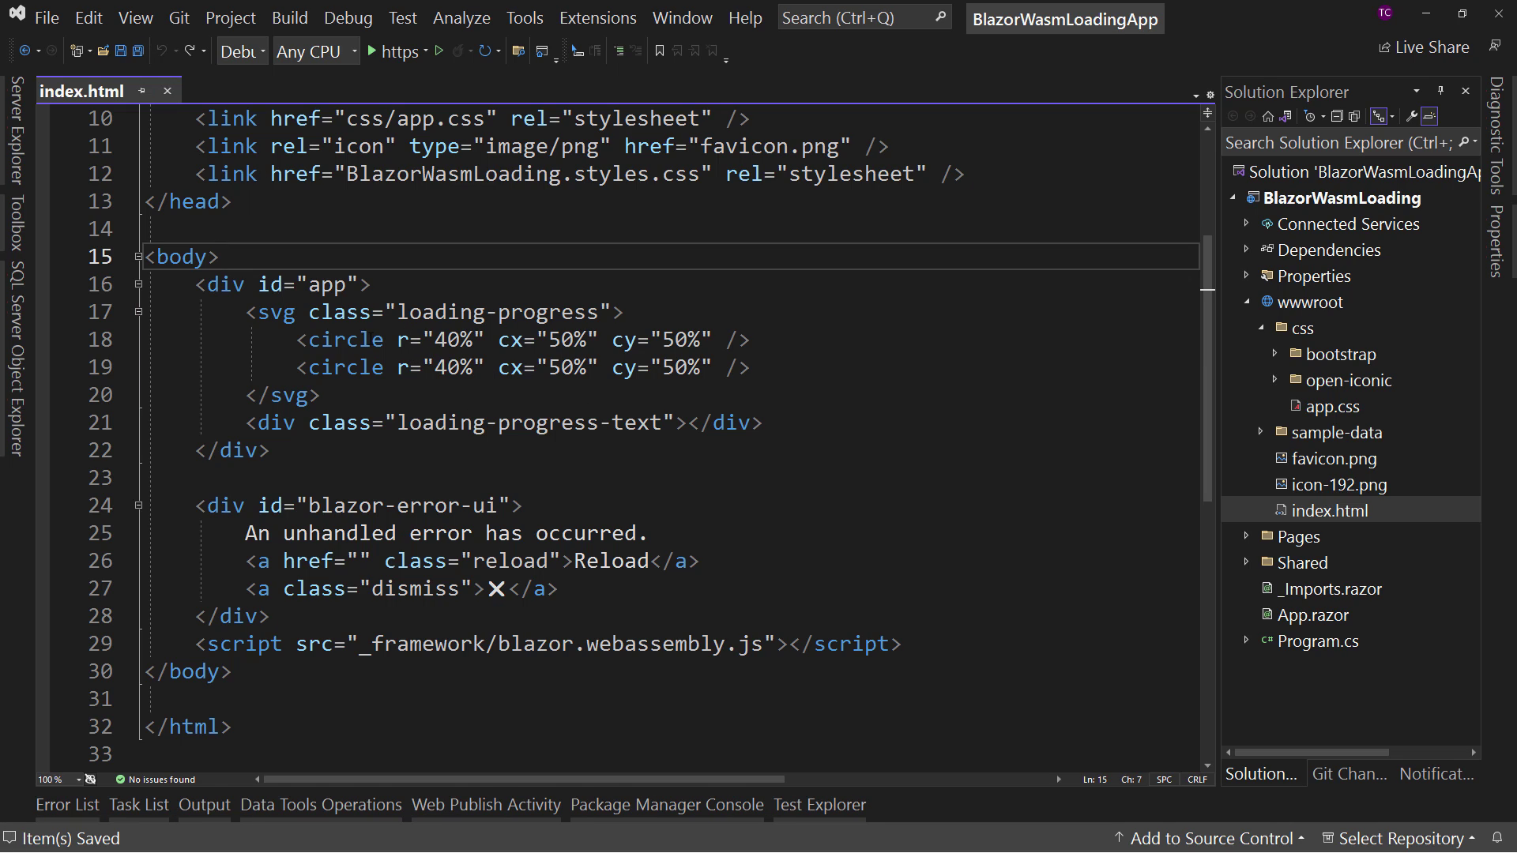
left_click(638, 366)
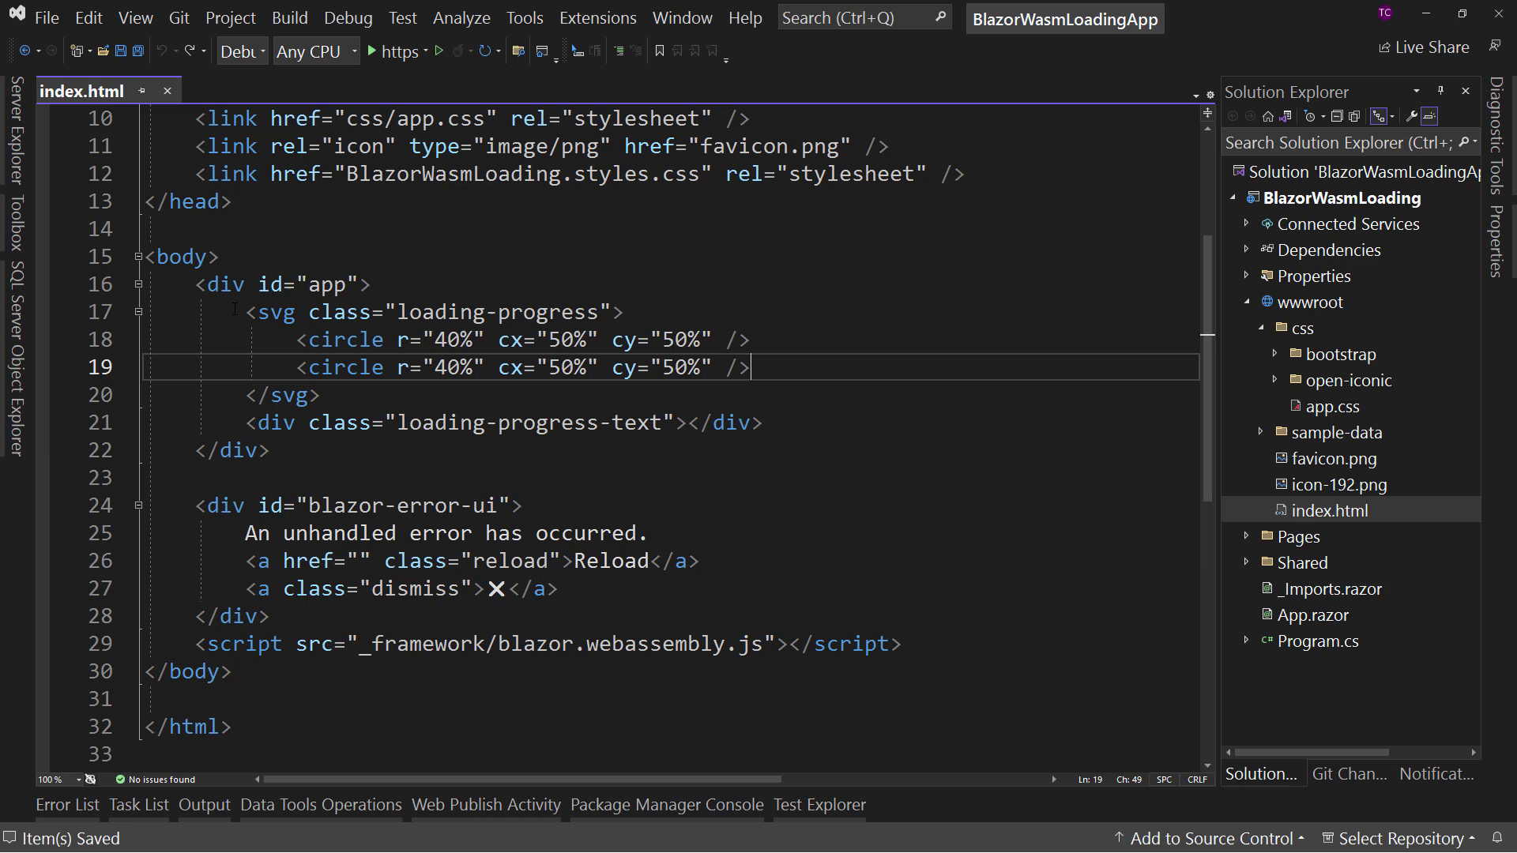
left_click_drag(247, 311, 763, 423)
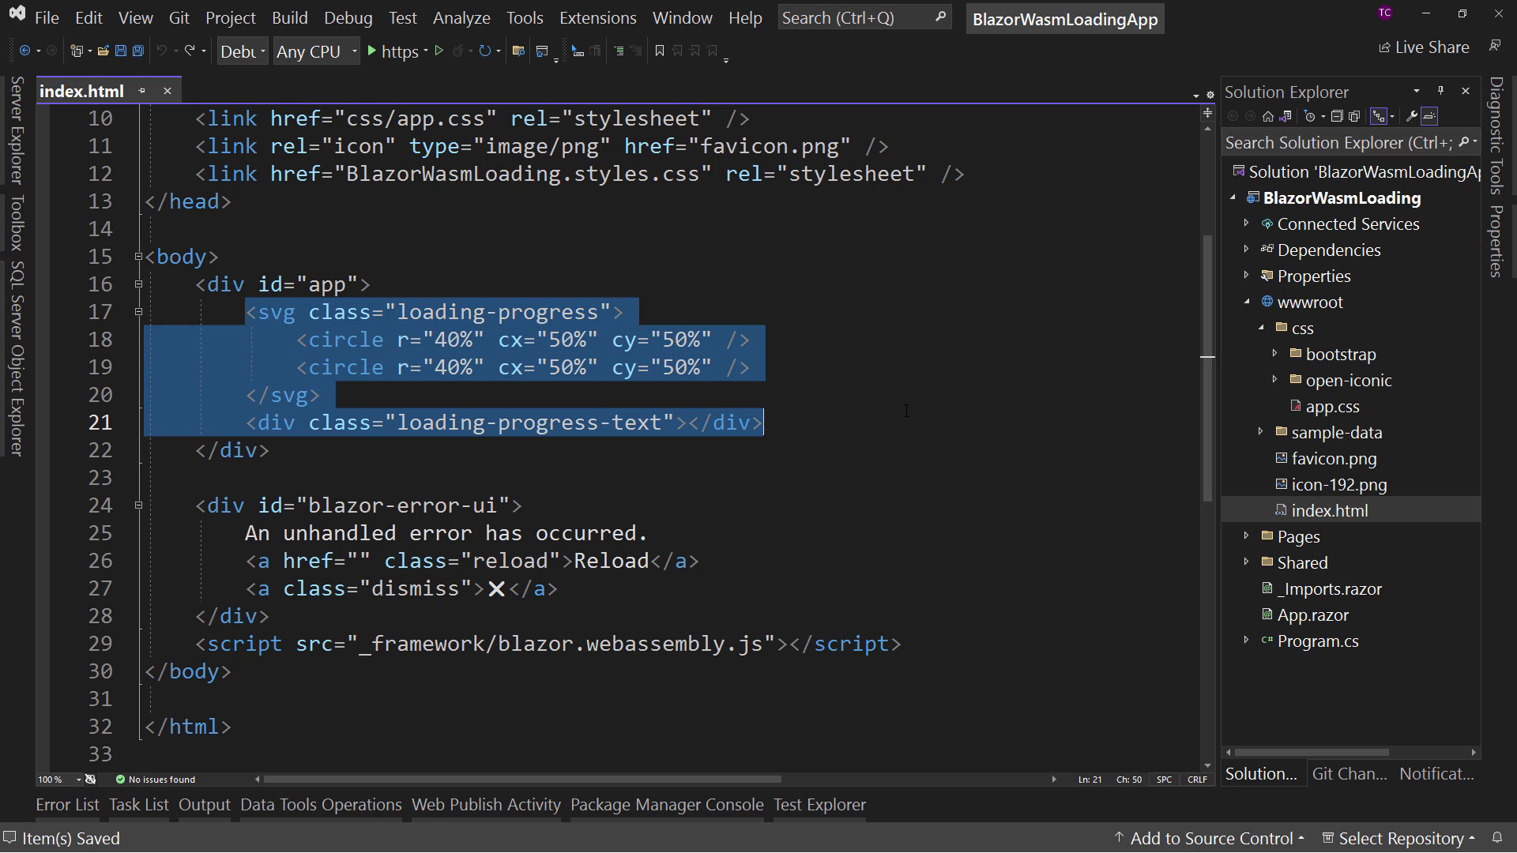
left_click(319, 395)
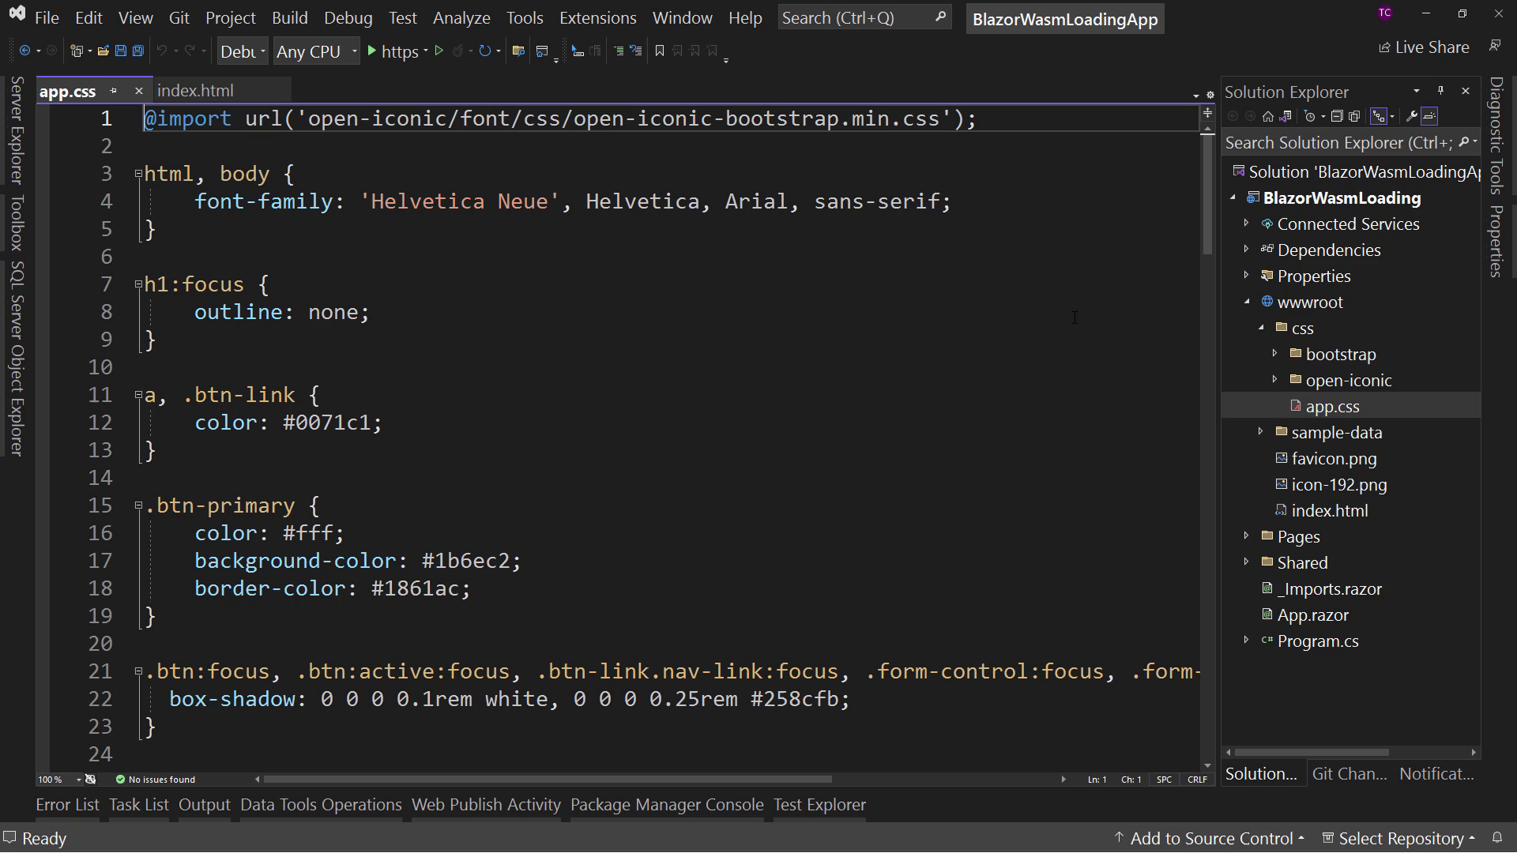
scroll("down", 3)
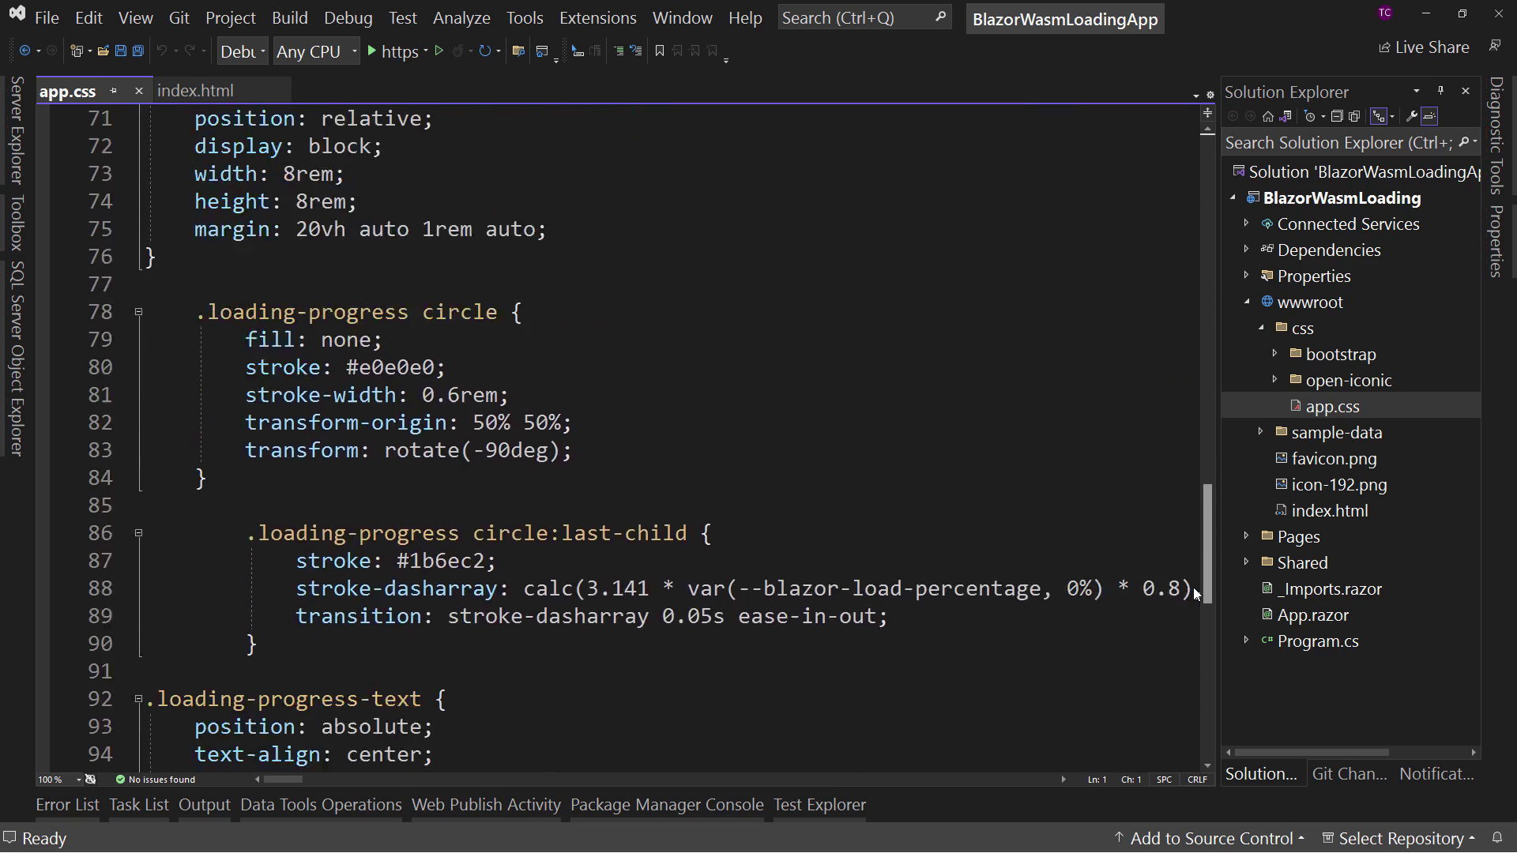
scroll("down", 3)
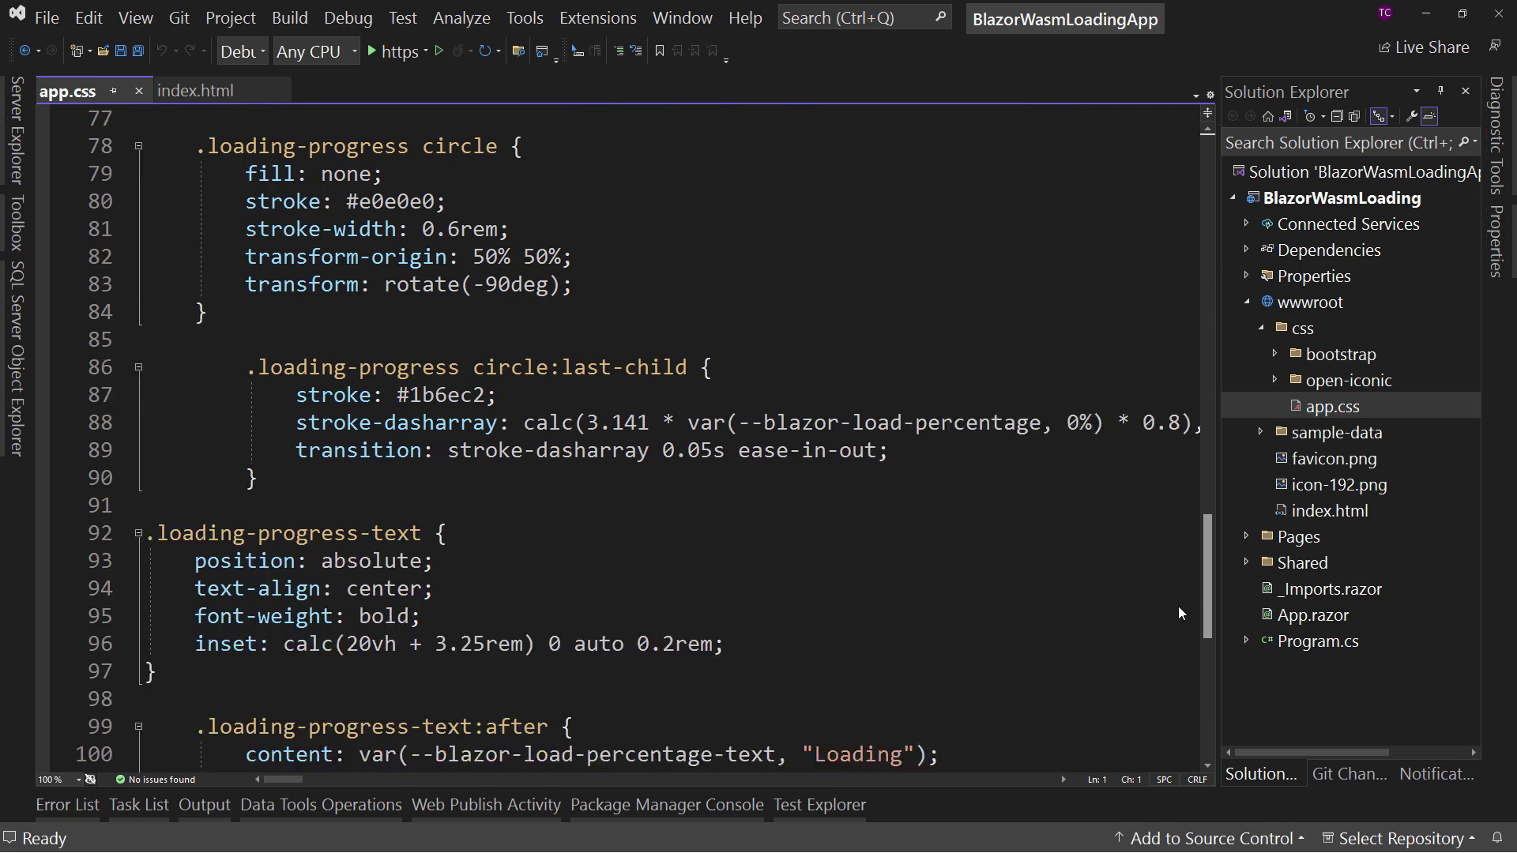
double_click(904, 395)
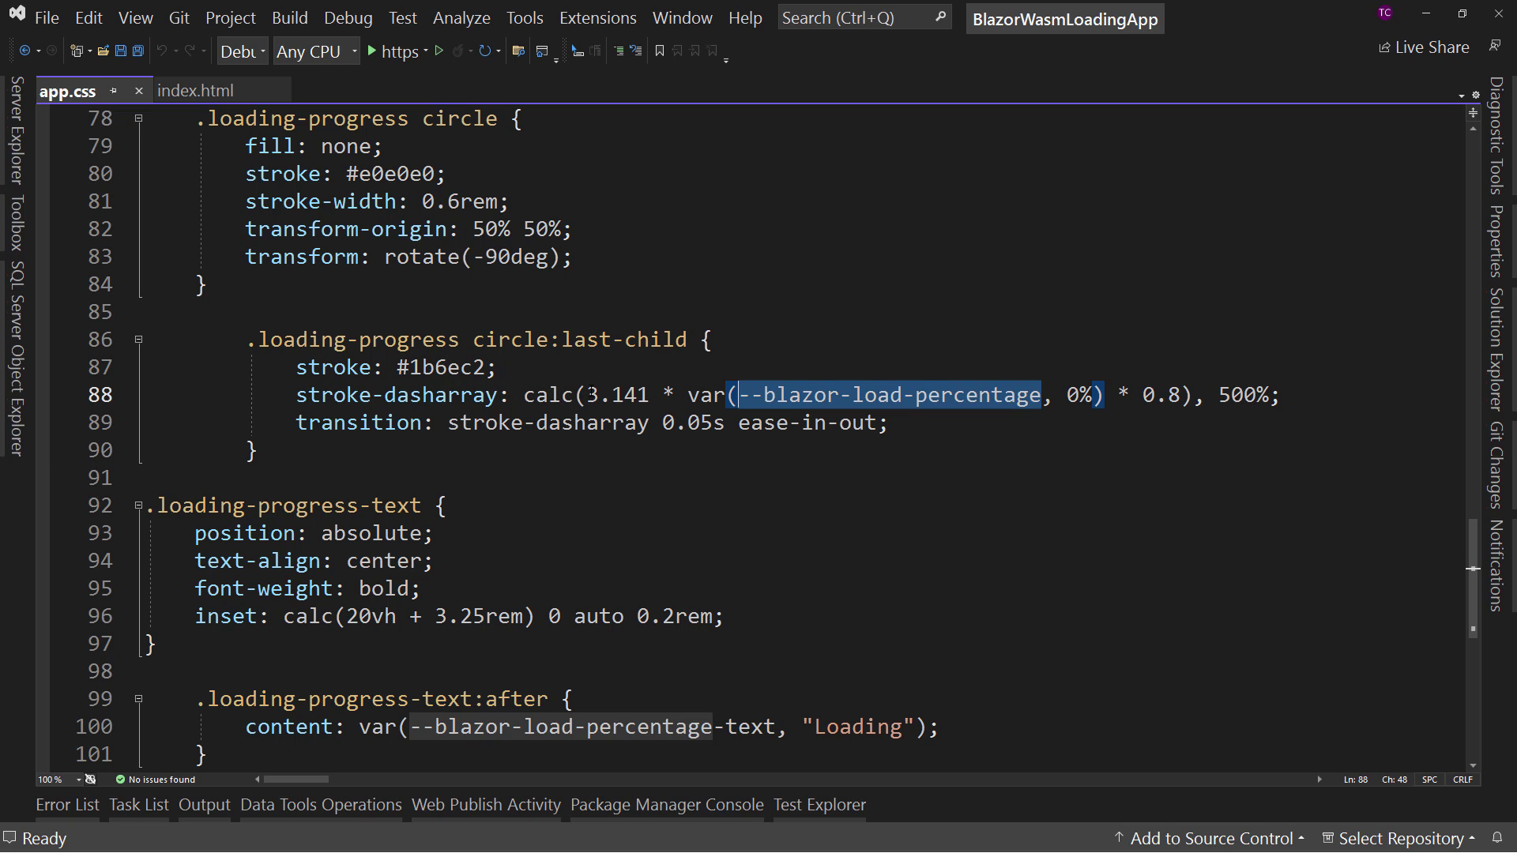
double_click(614, 395)
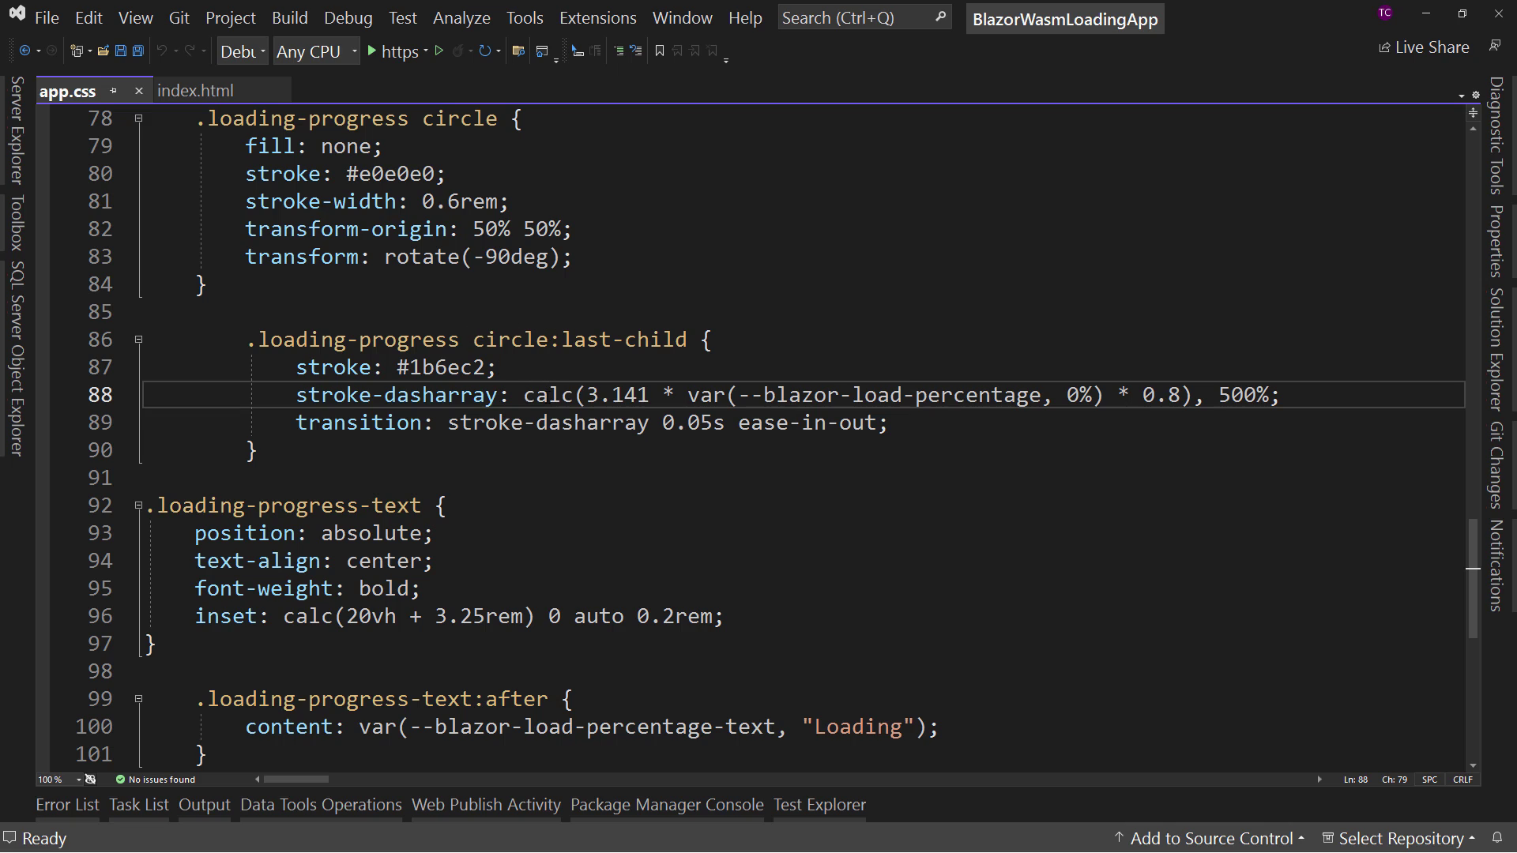
double_click(790, 395)
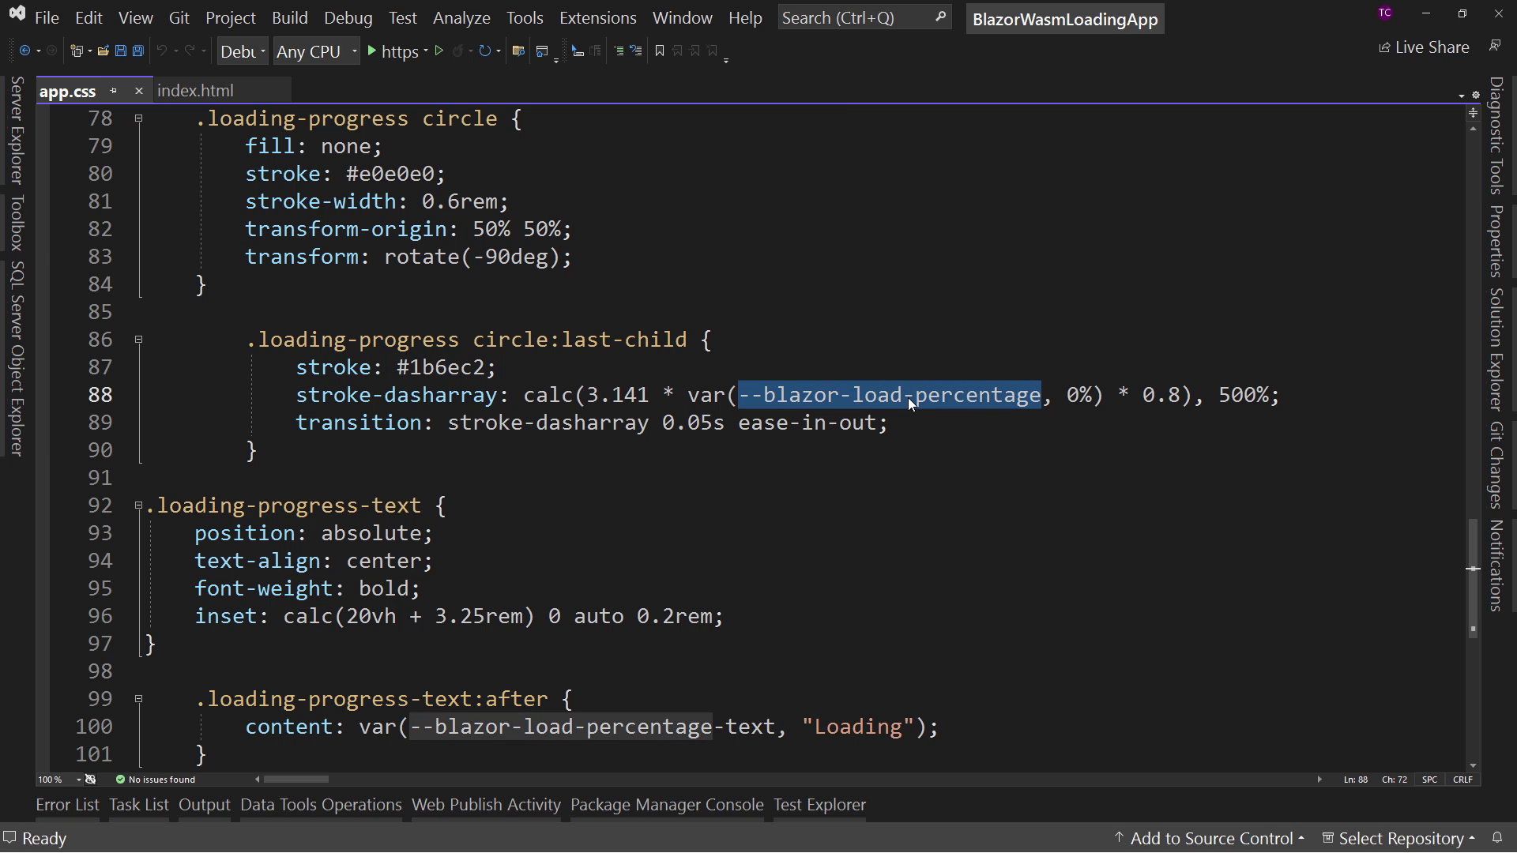
mouse_move(926, 408)
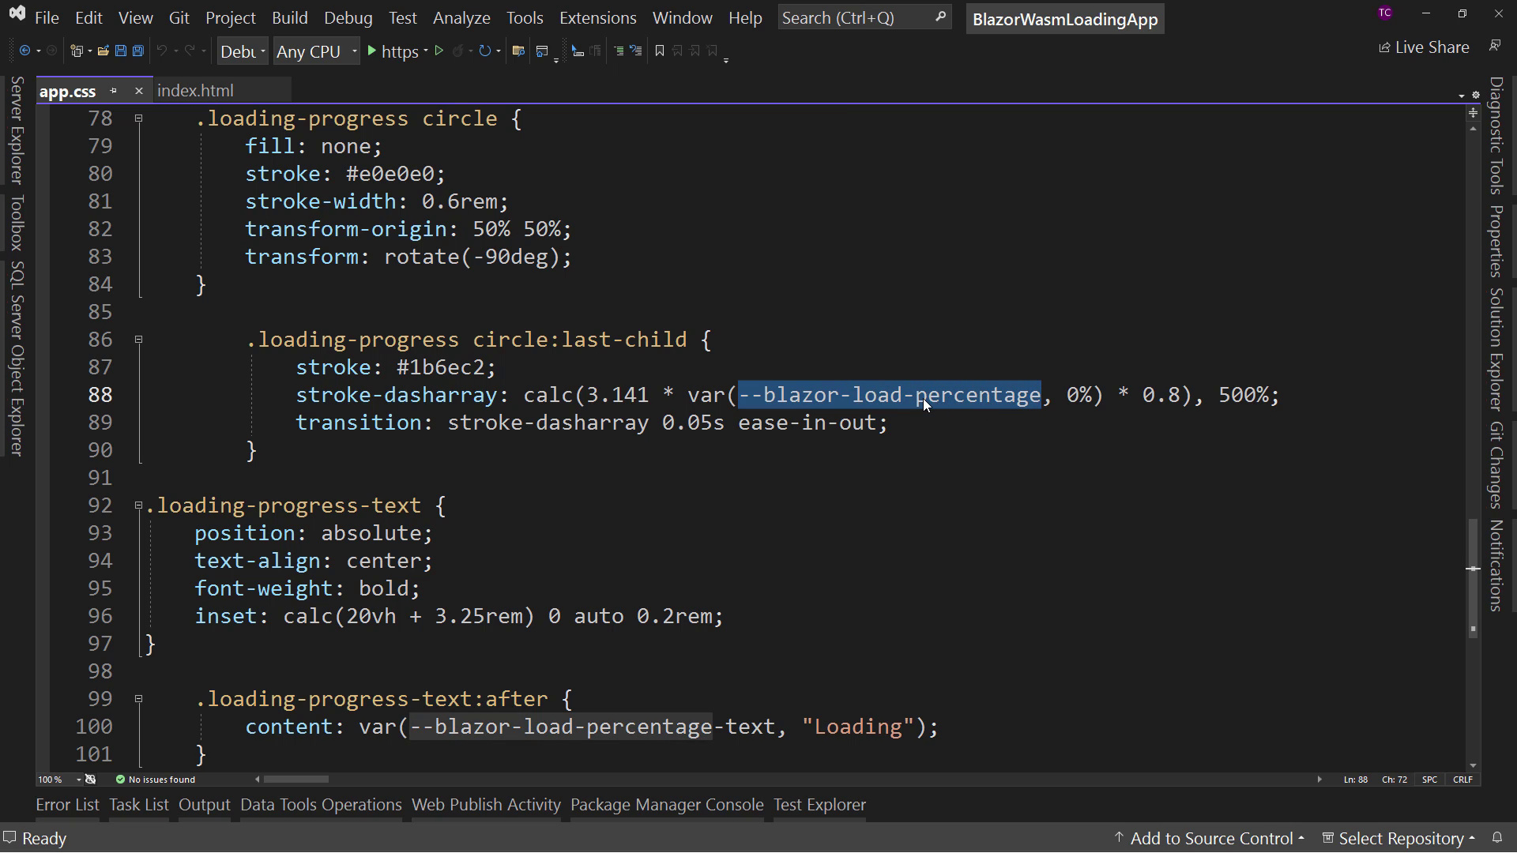
scroll("down", 3)
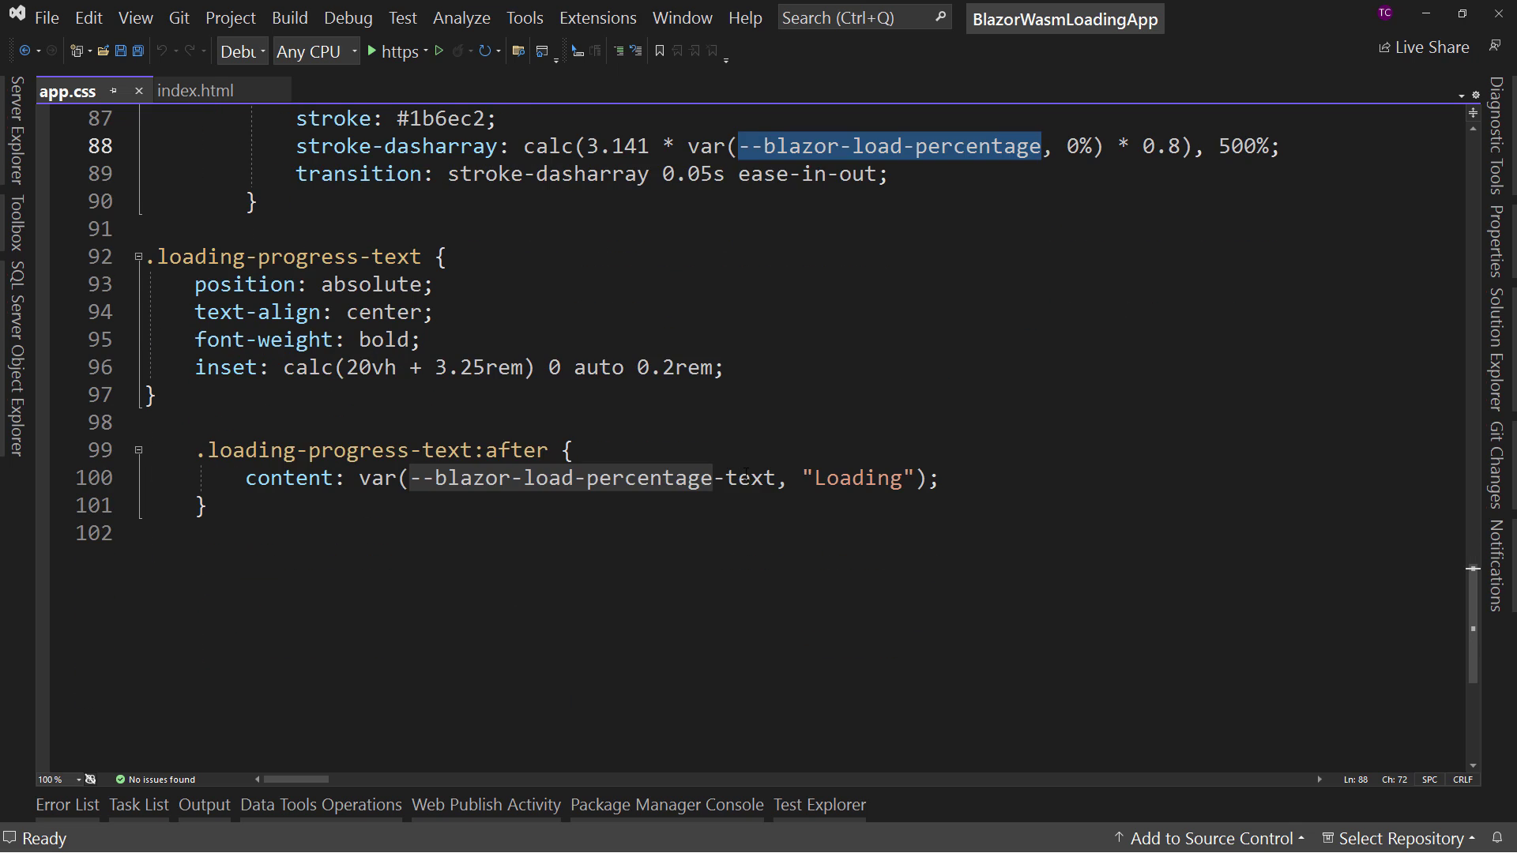
Select var(--blazor-load-percentage, 0%) at the end of app.css, then return to index.html.
double_click(584, 477)
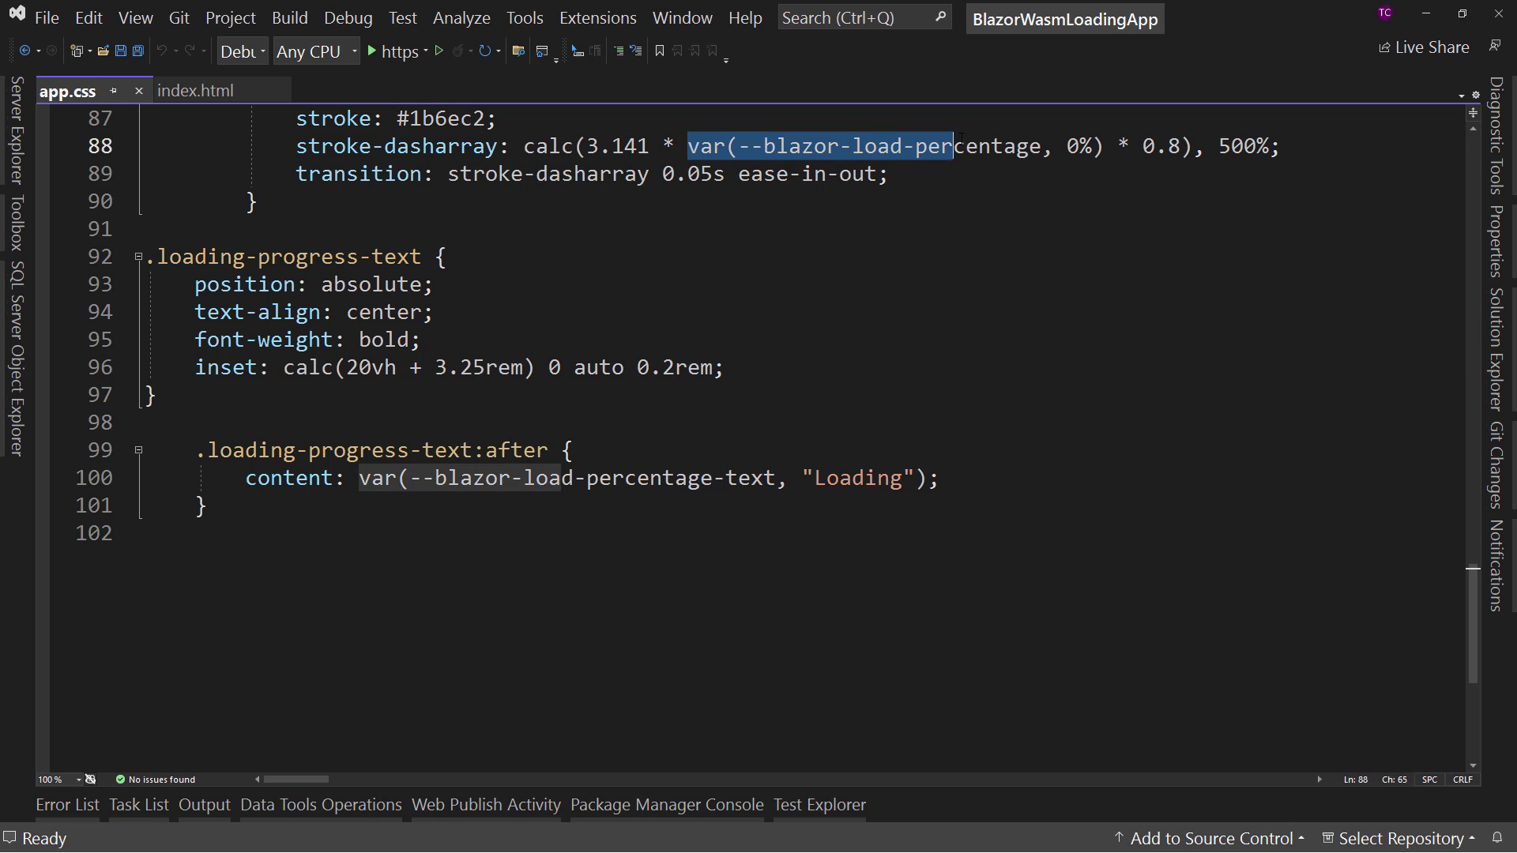
left_click_drag(953, 145, 1101, 145)
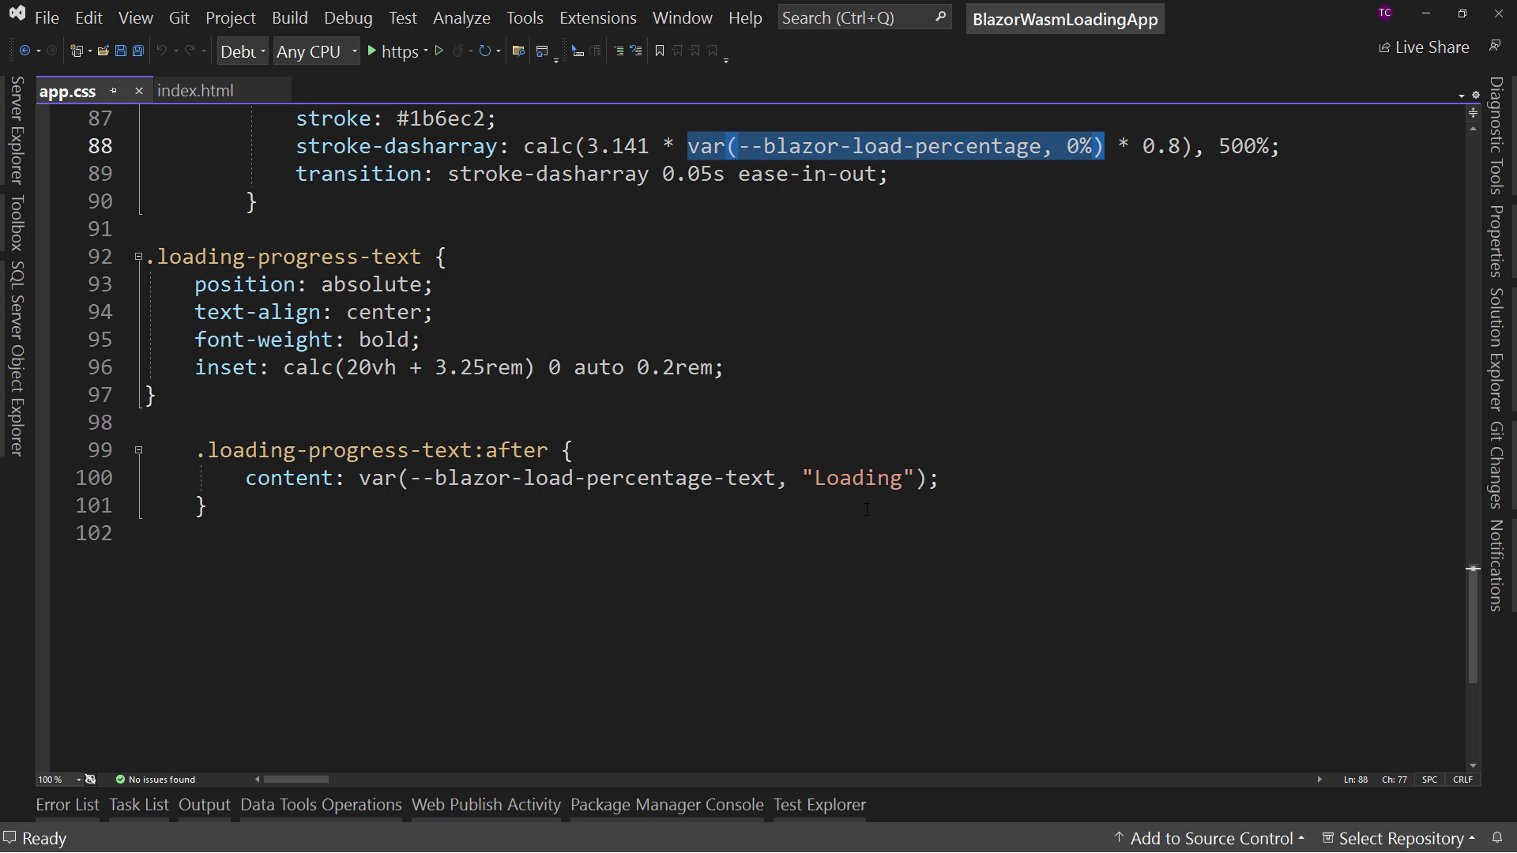
mouse_move(927, 373)
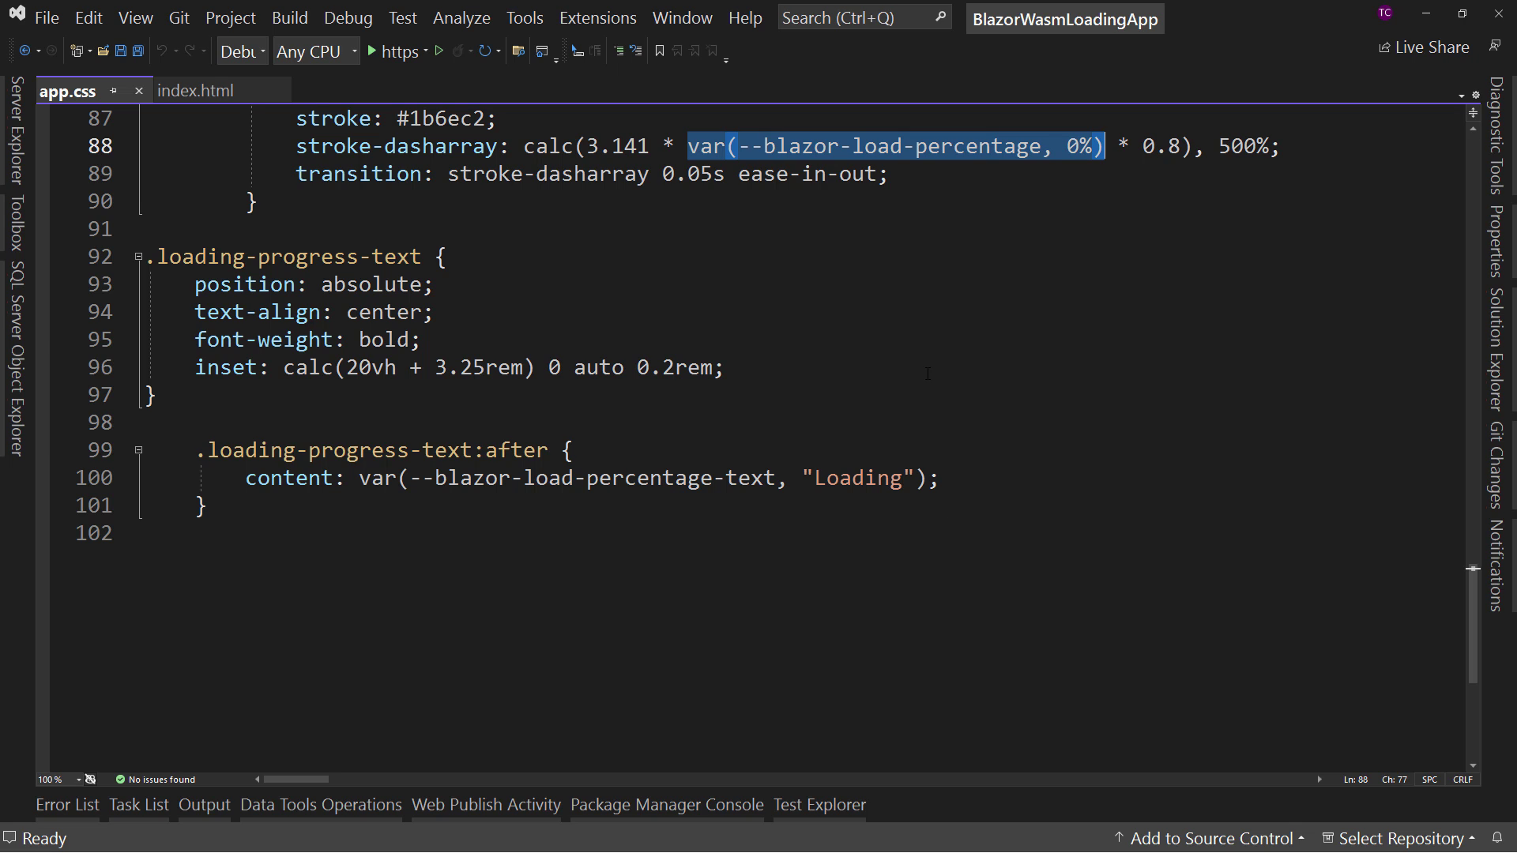
left_click(197, 90)
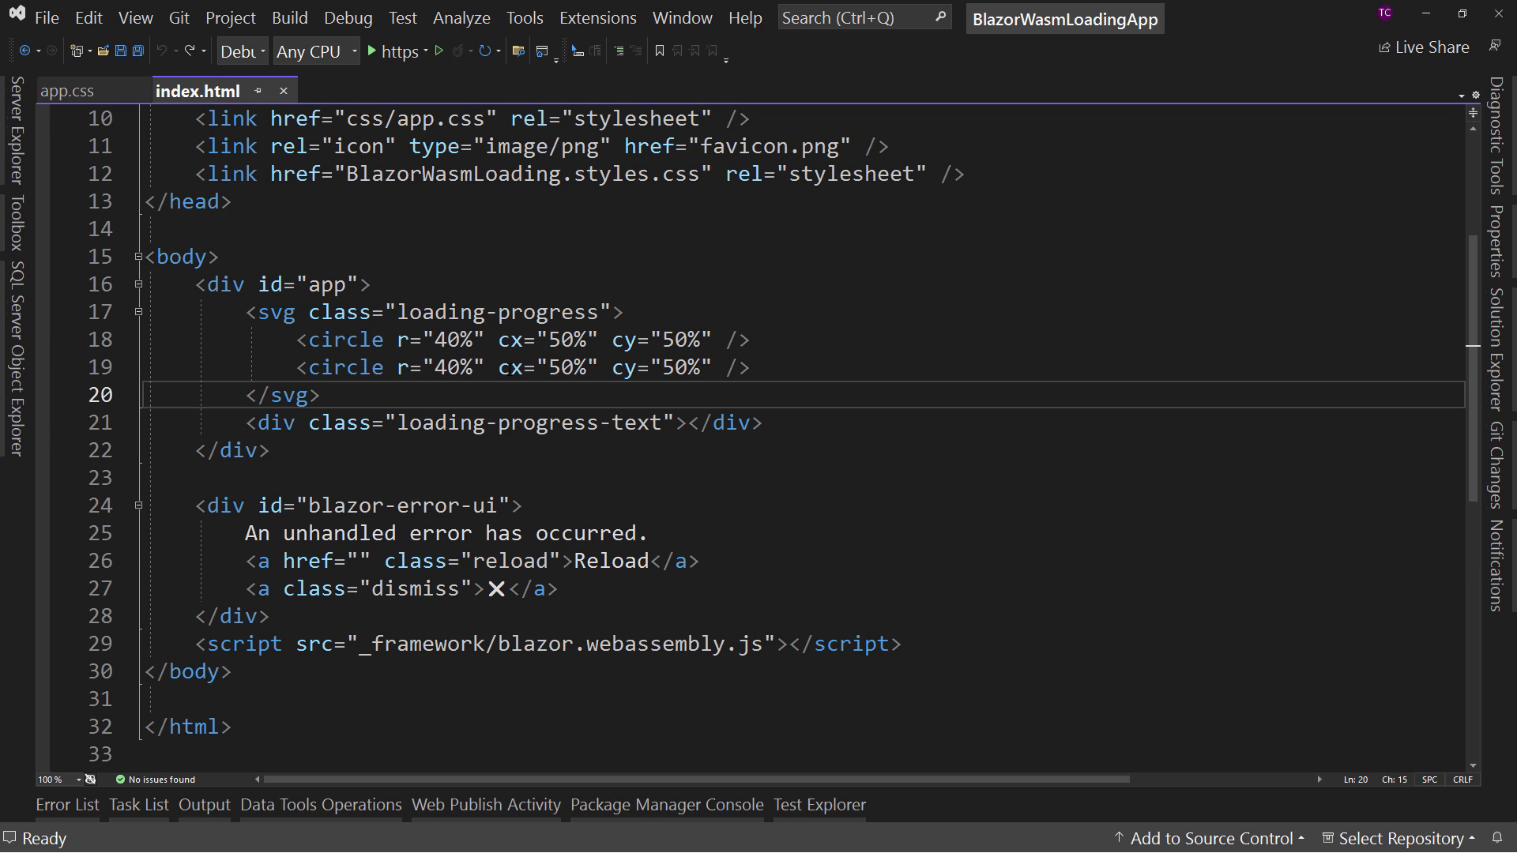
mouse_move(795, 420)
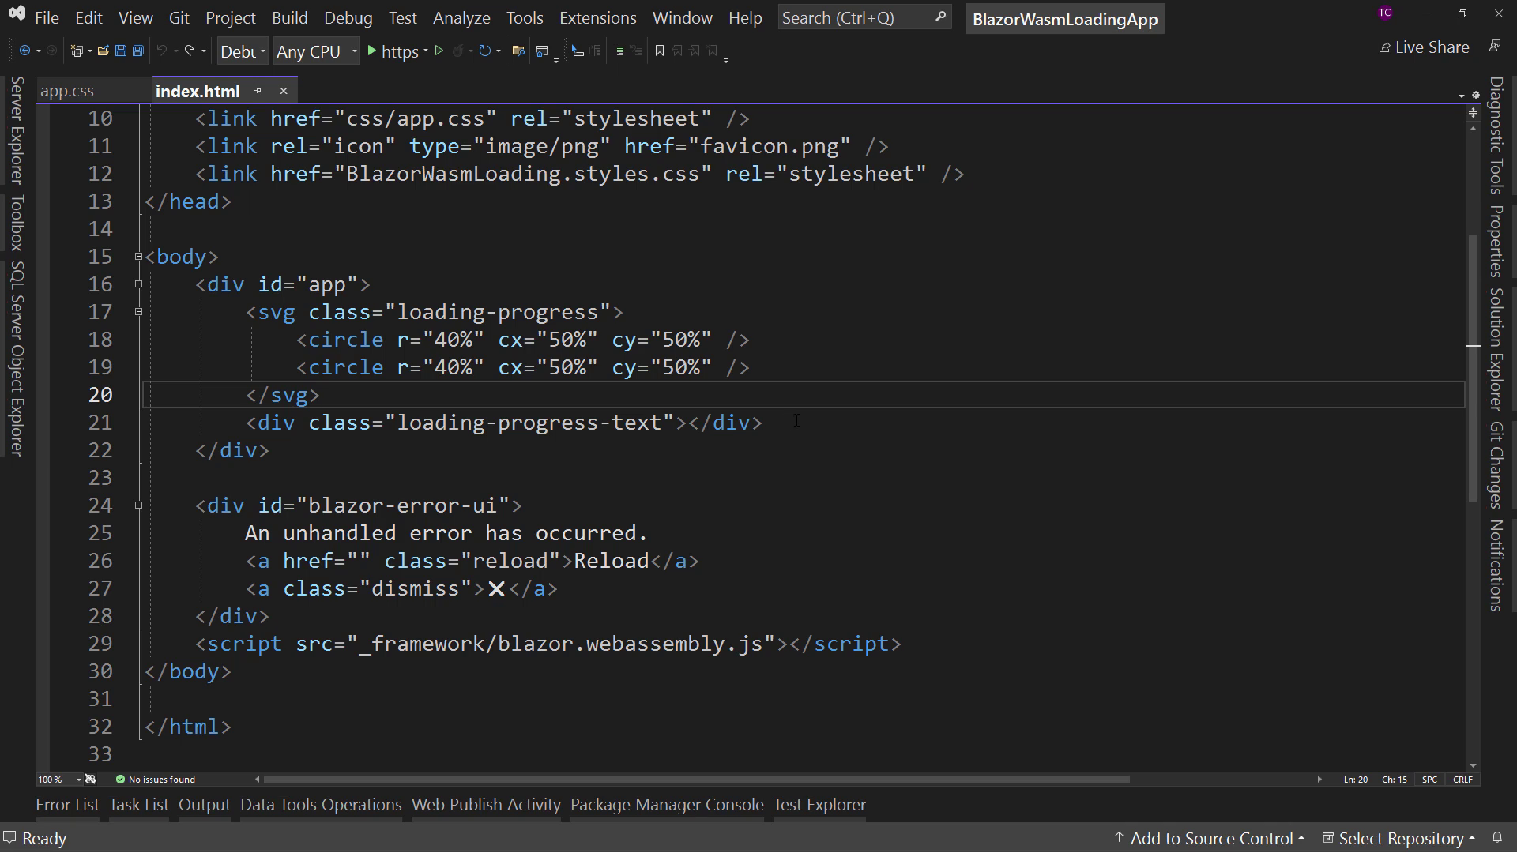